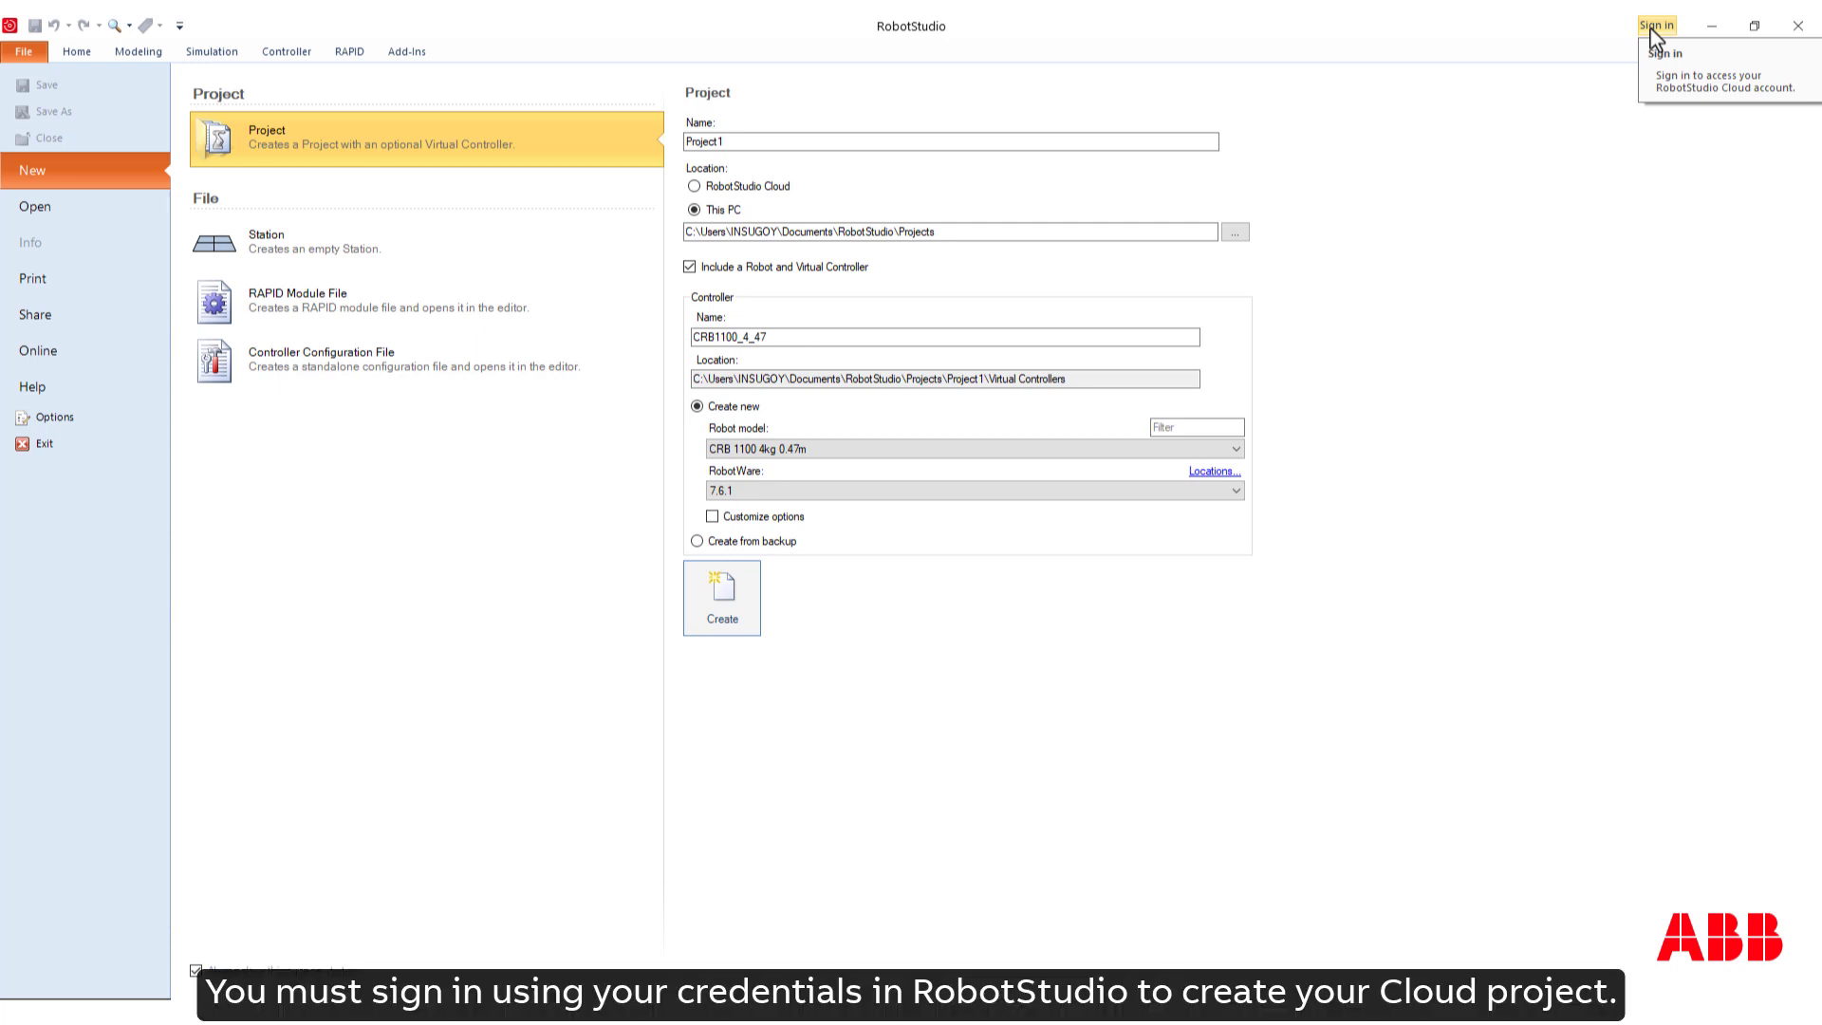
- Sign in, create Project1 with an IRB2600ID robot and virtual controller, and open its cloud page
click(1655, 25)
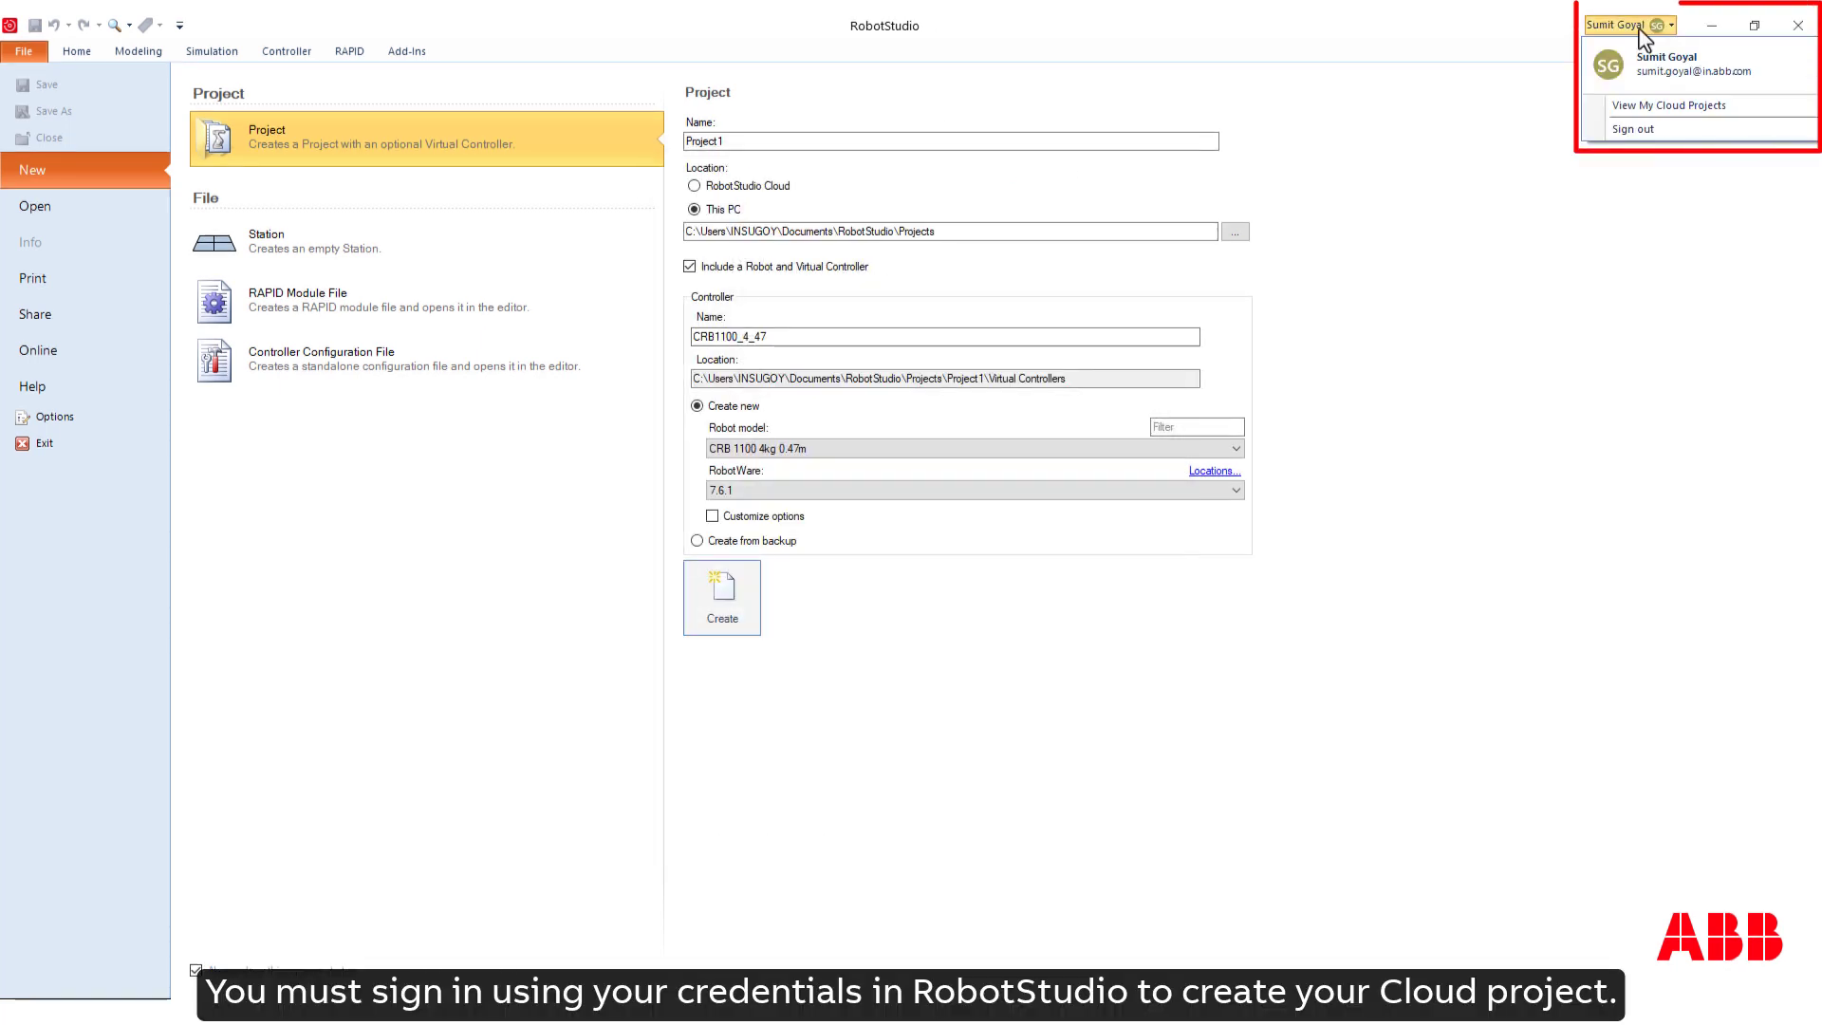
click(694, 186)
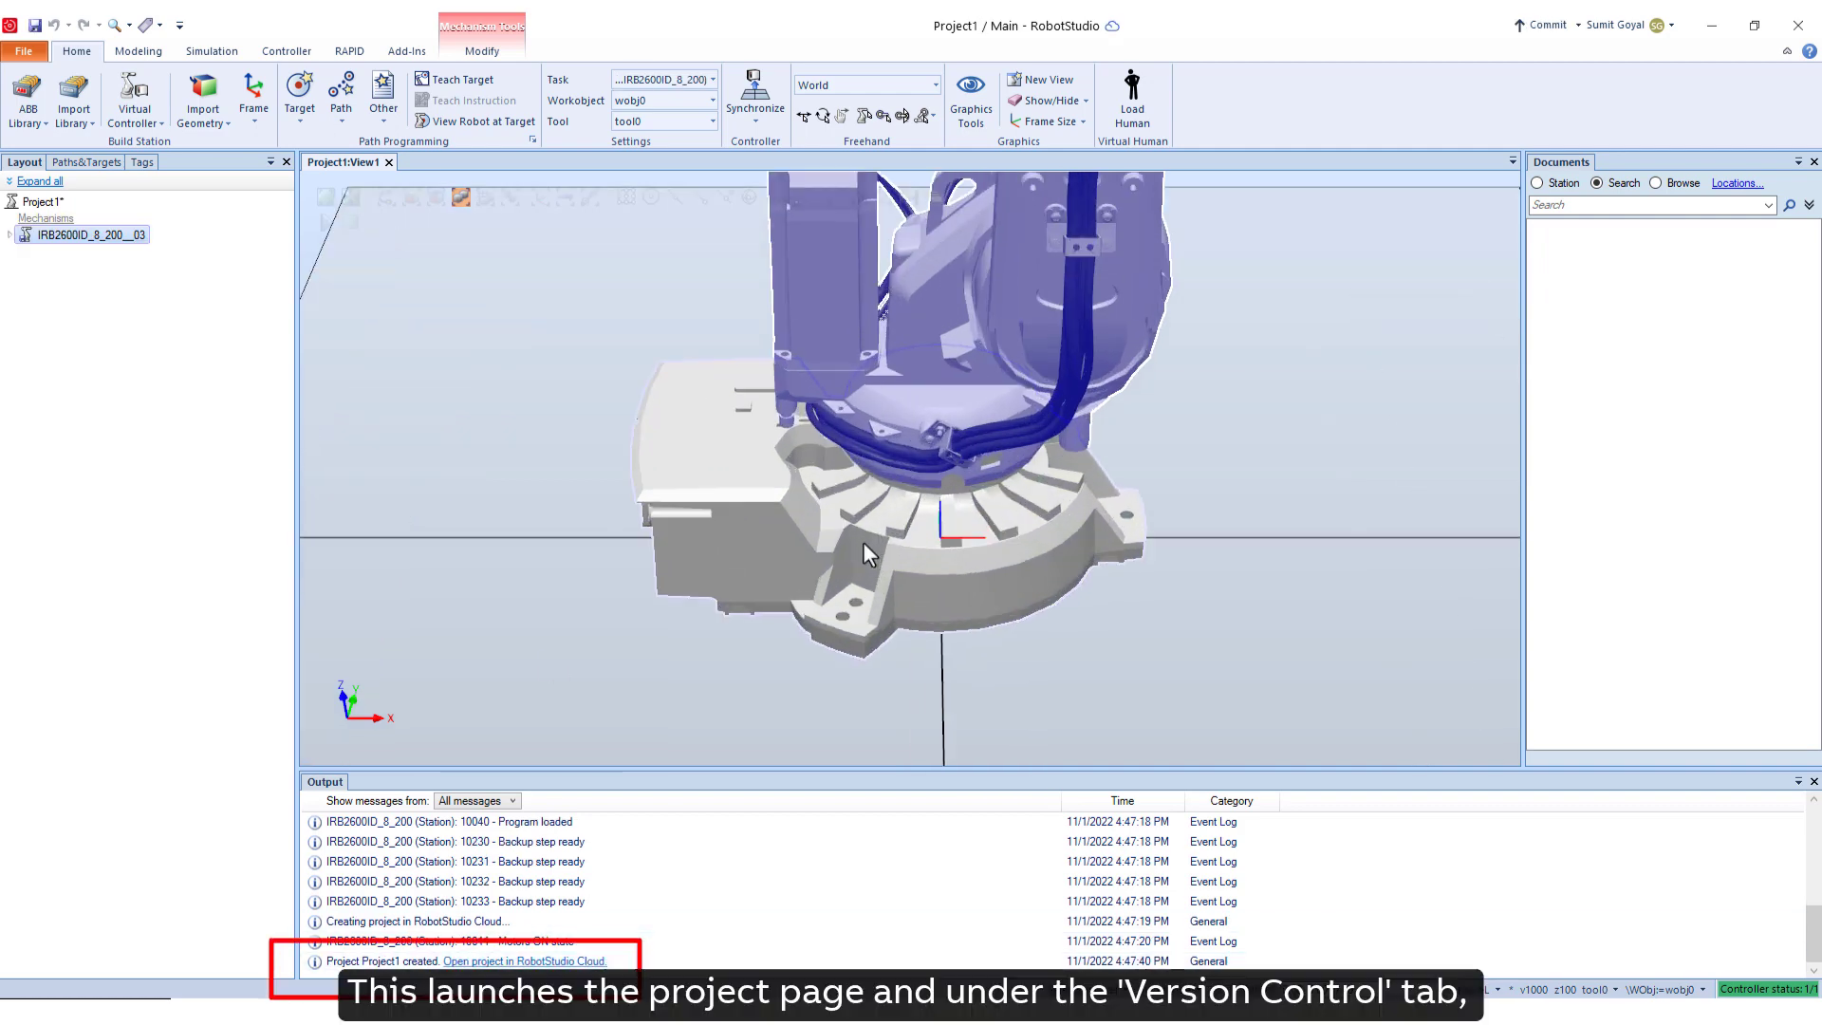
click(524, 960)
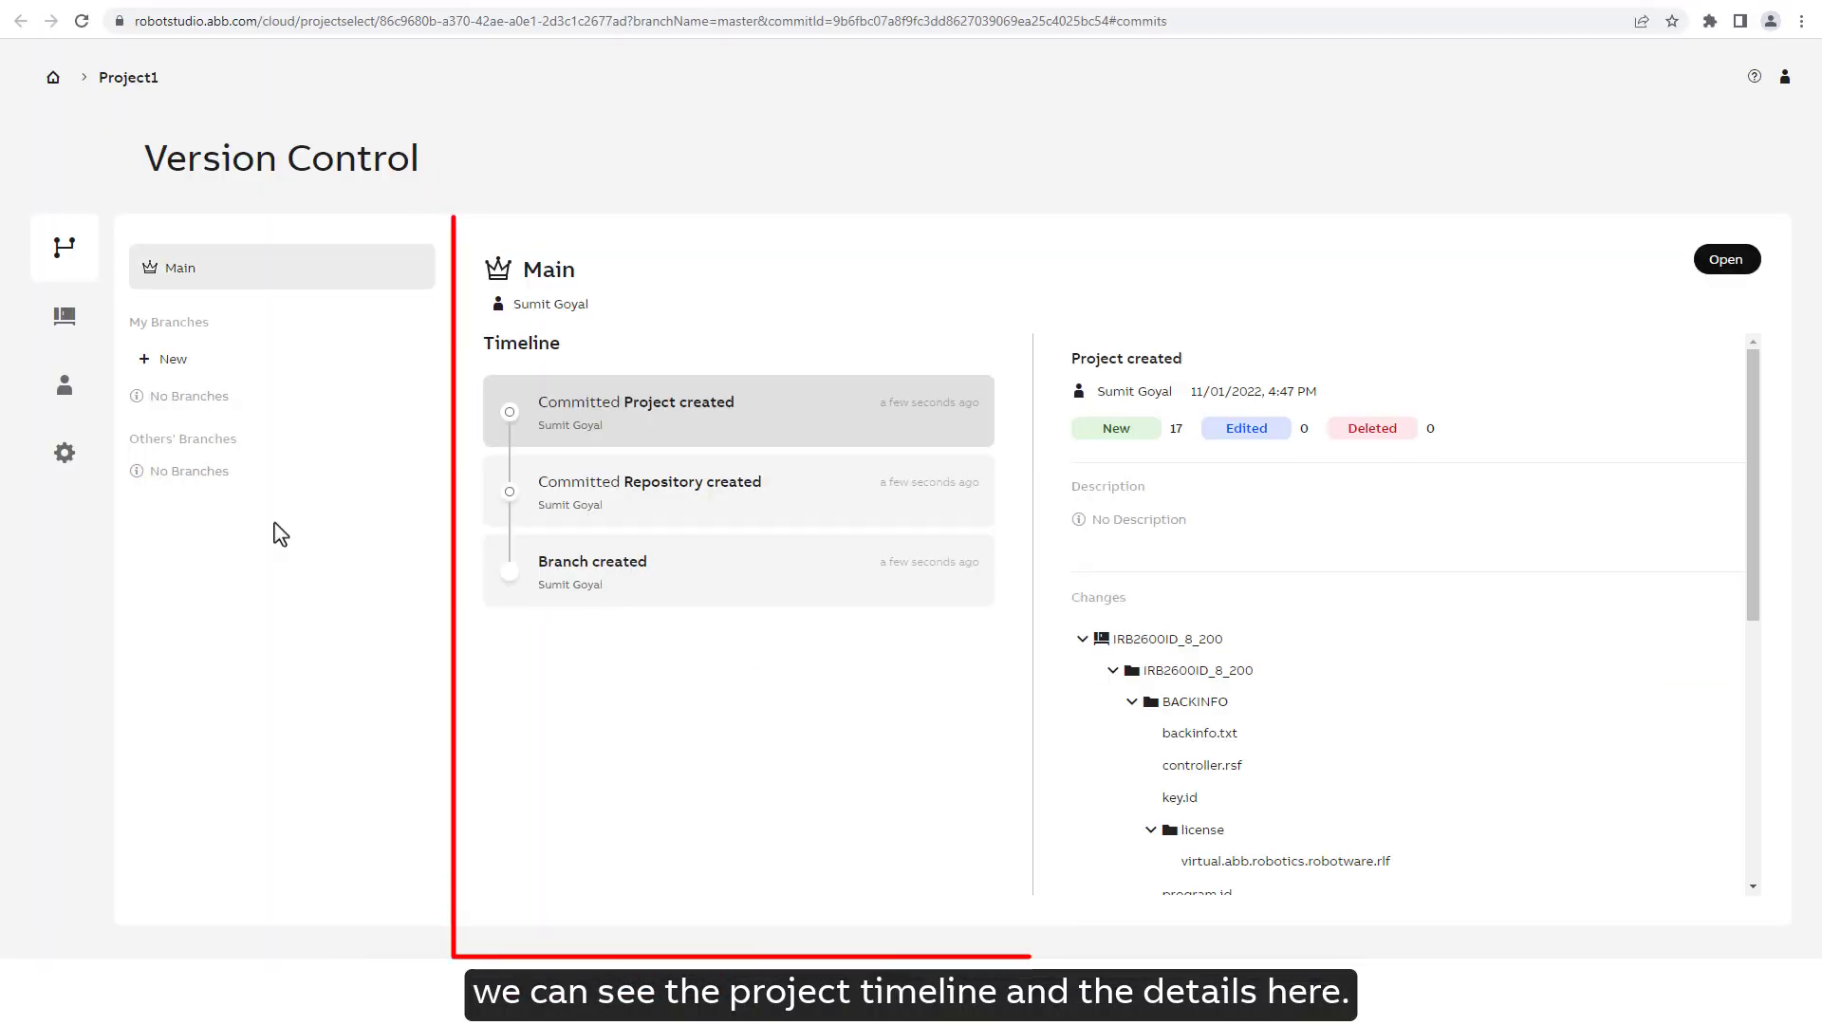
- Review Project1's commit timeline and open the project for editing in RobotStudio
scroll(down, 3)
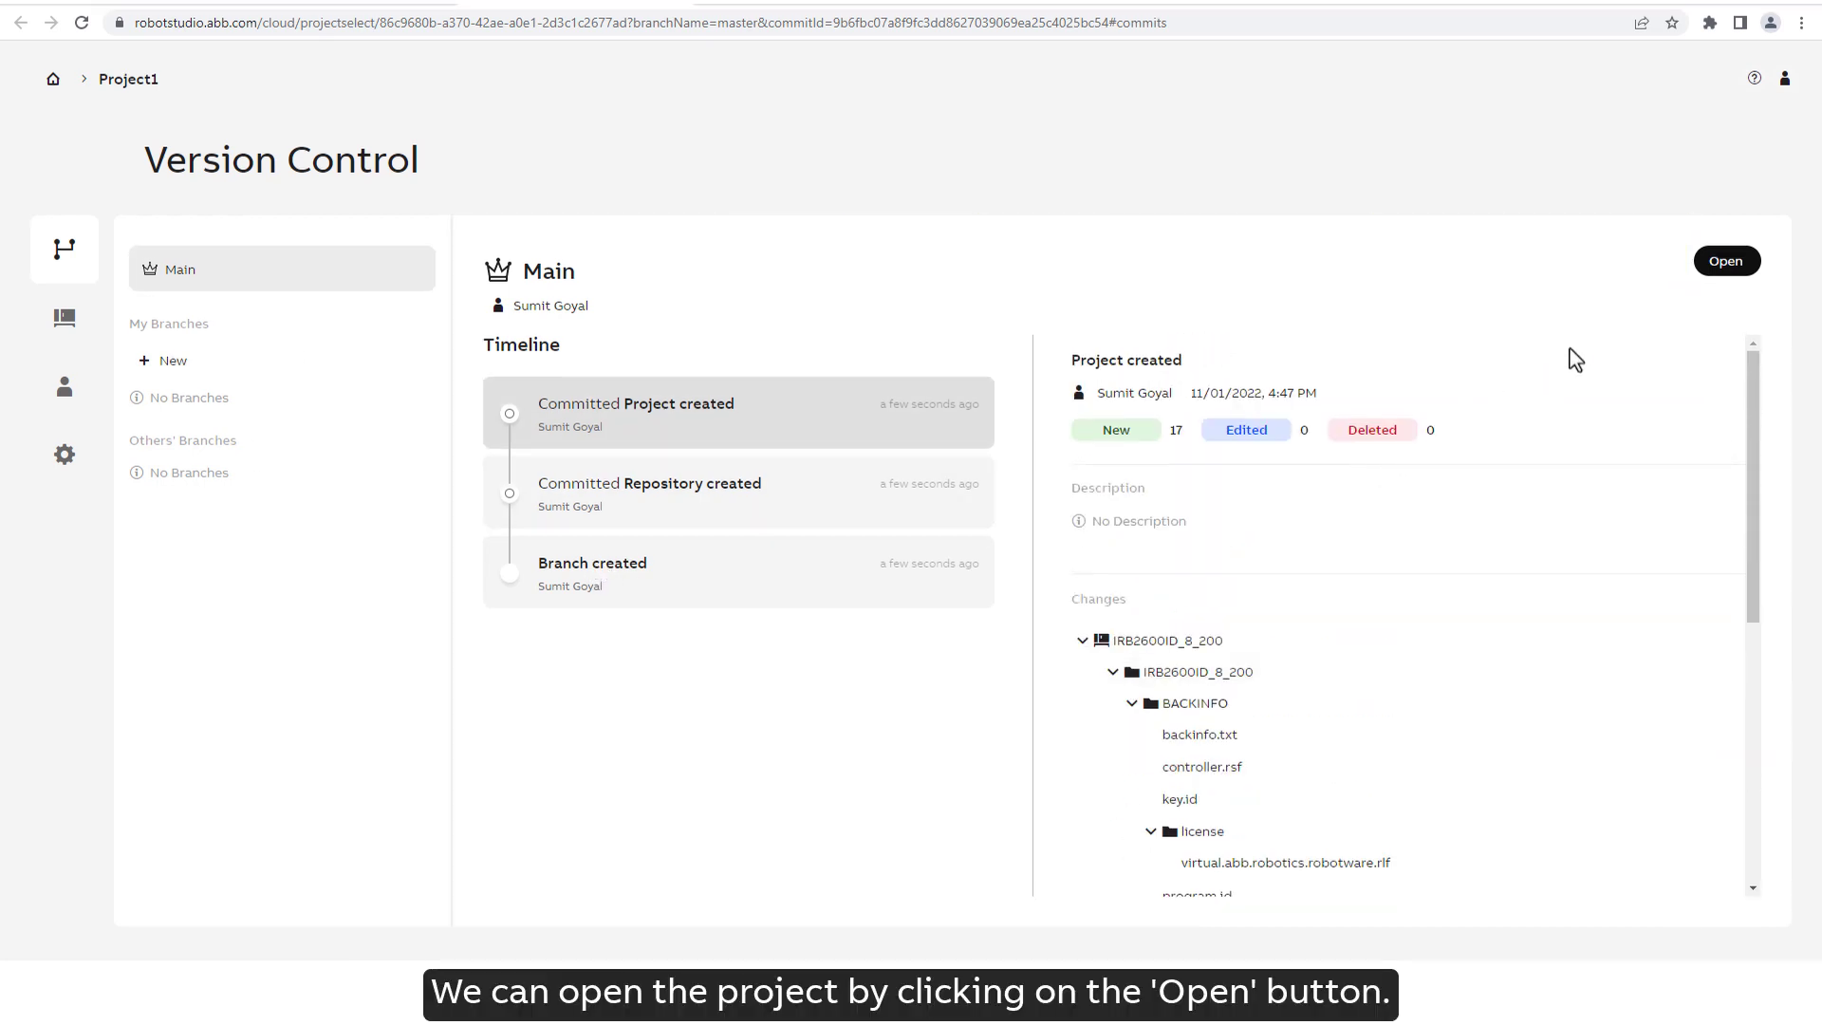
mouse_move(1726, 260)
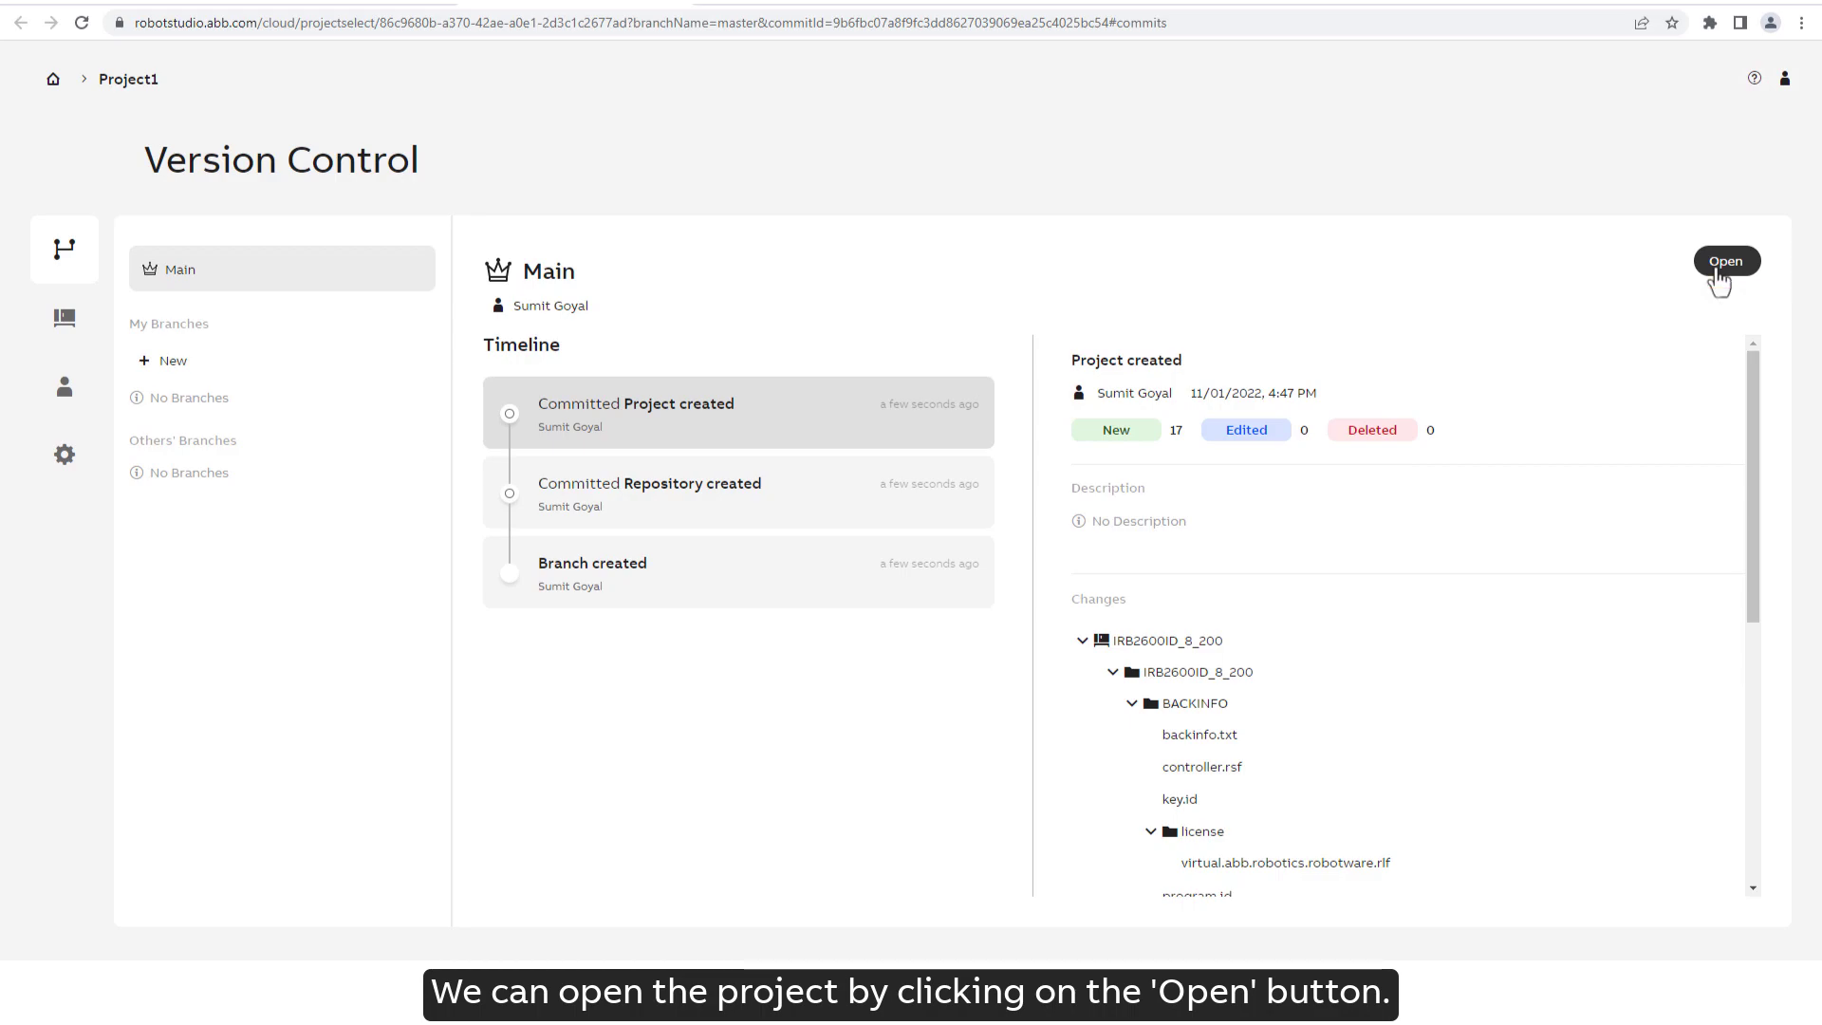
click(1725, 260)
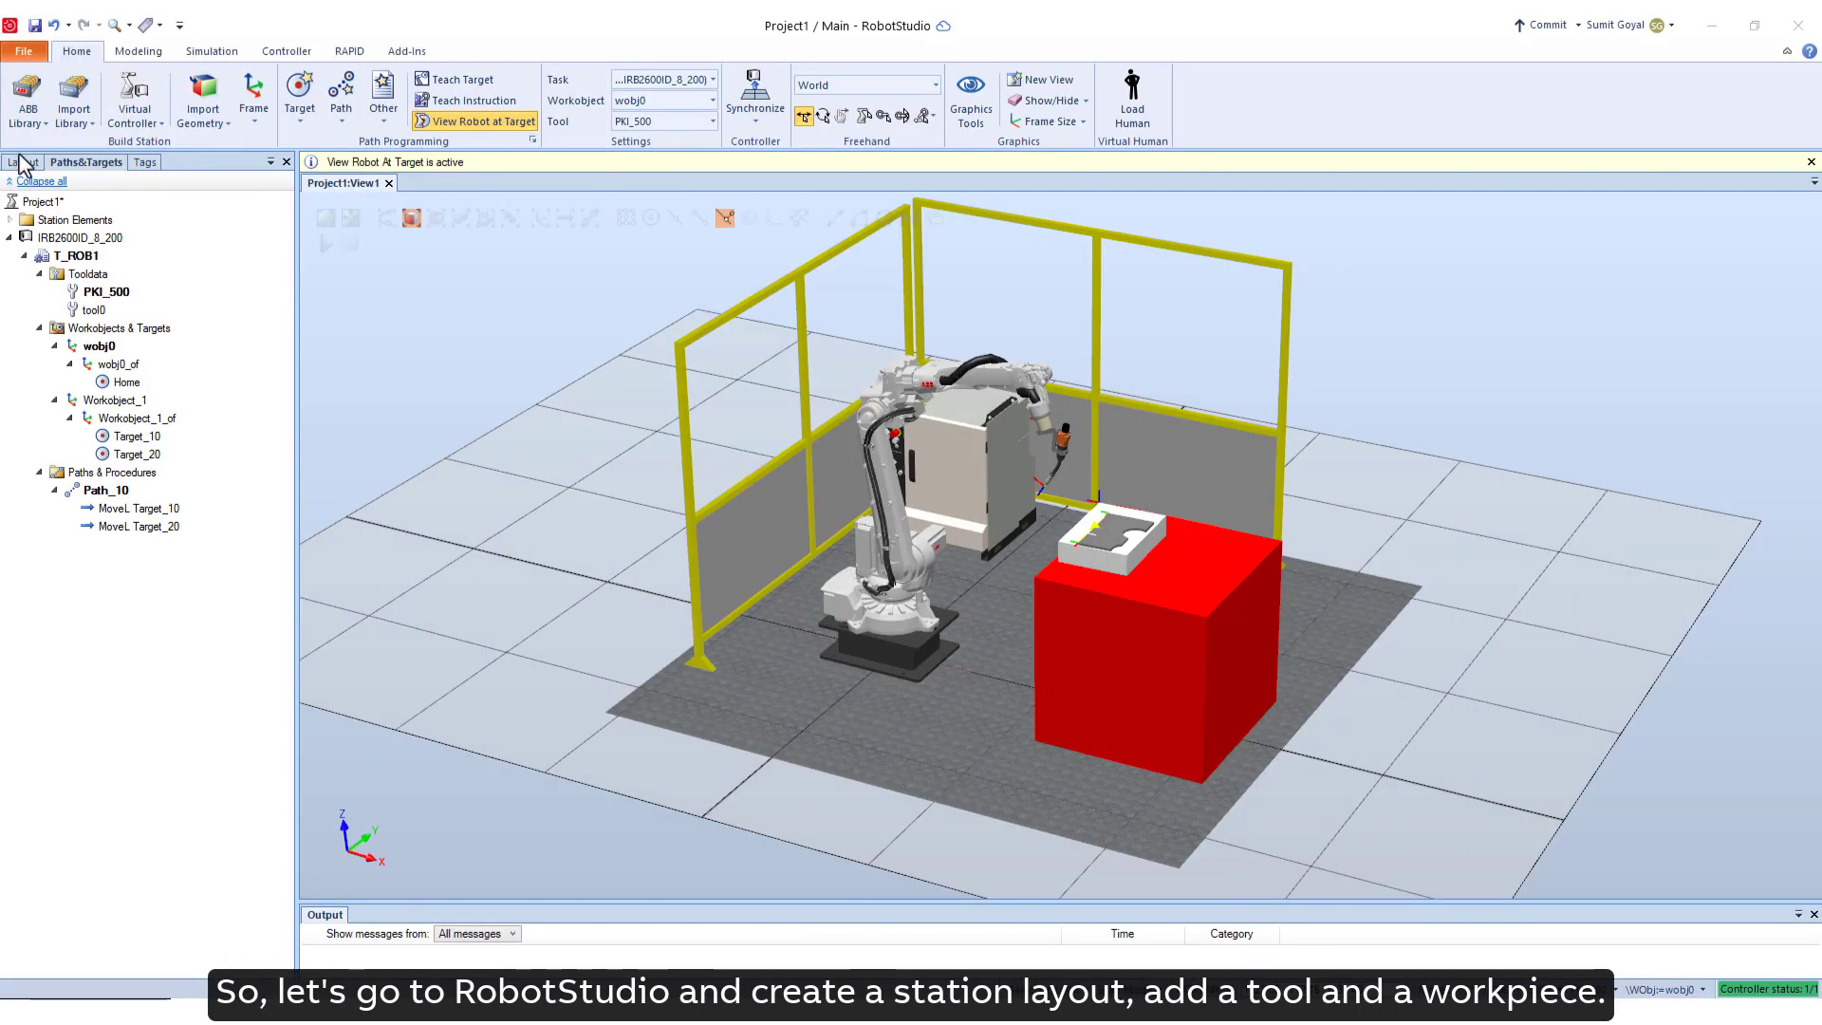
- Check Layout and Paths&Targets, then synchronize the targets and Path_10 to RAPID
click(23, 161)
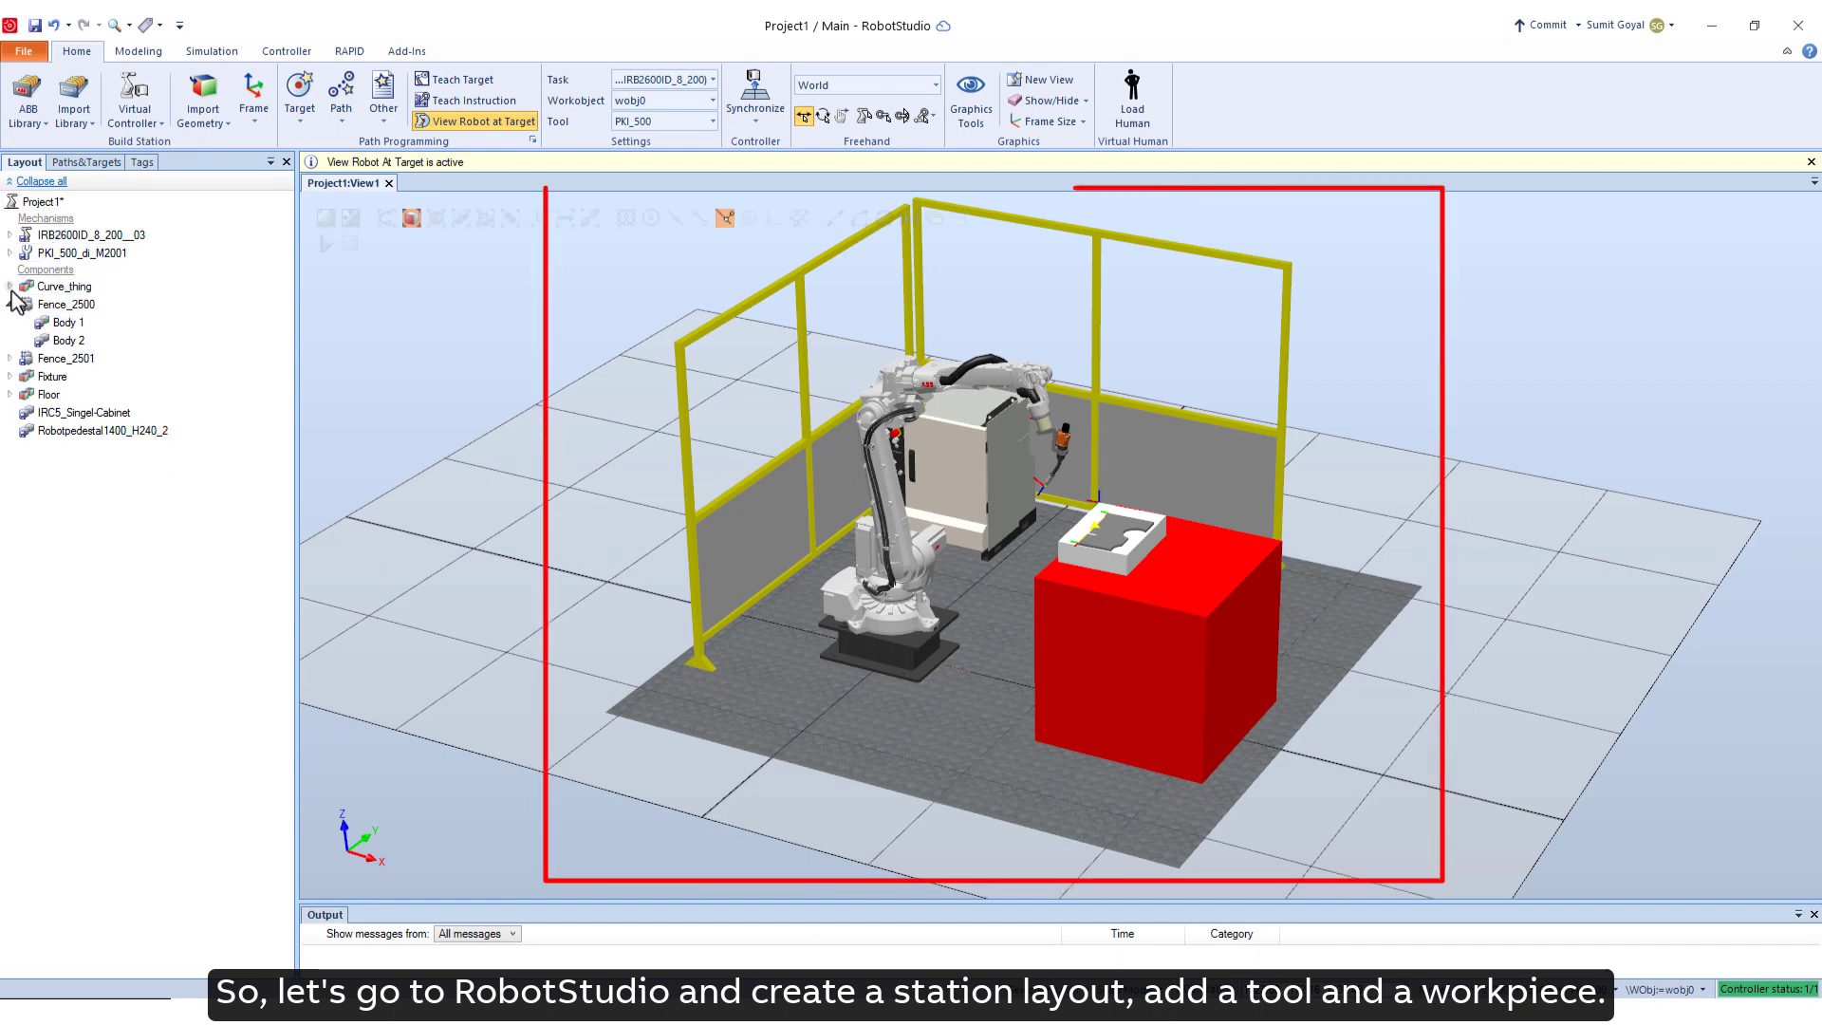
click(86, 162)
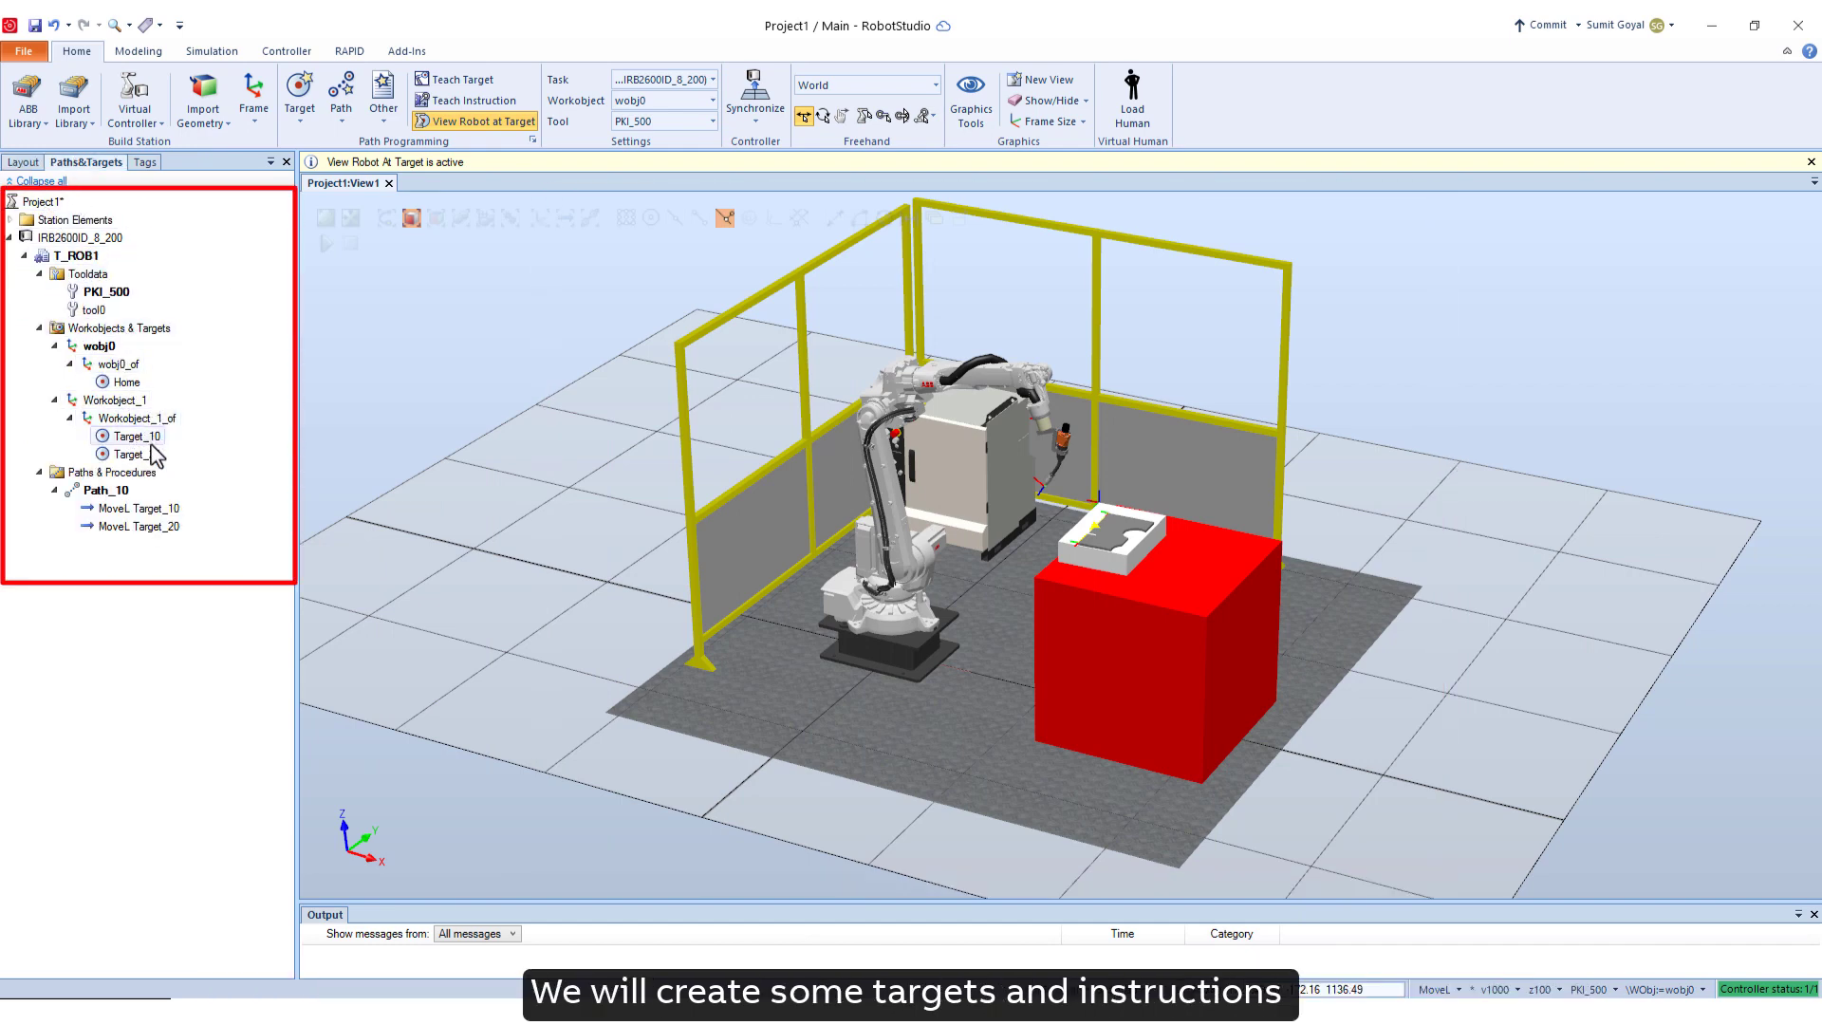
mouse_move(913, 773)
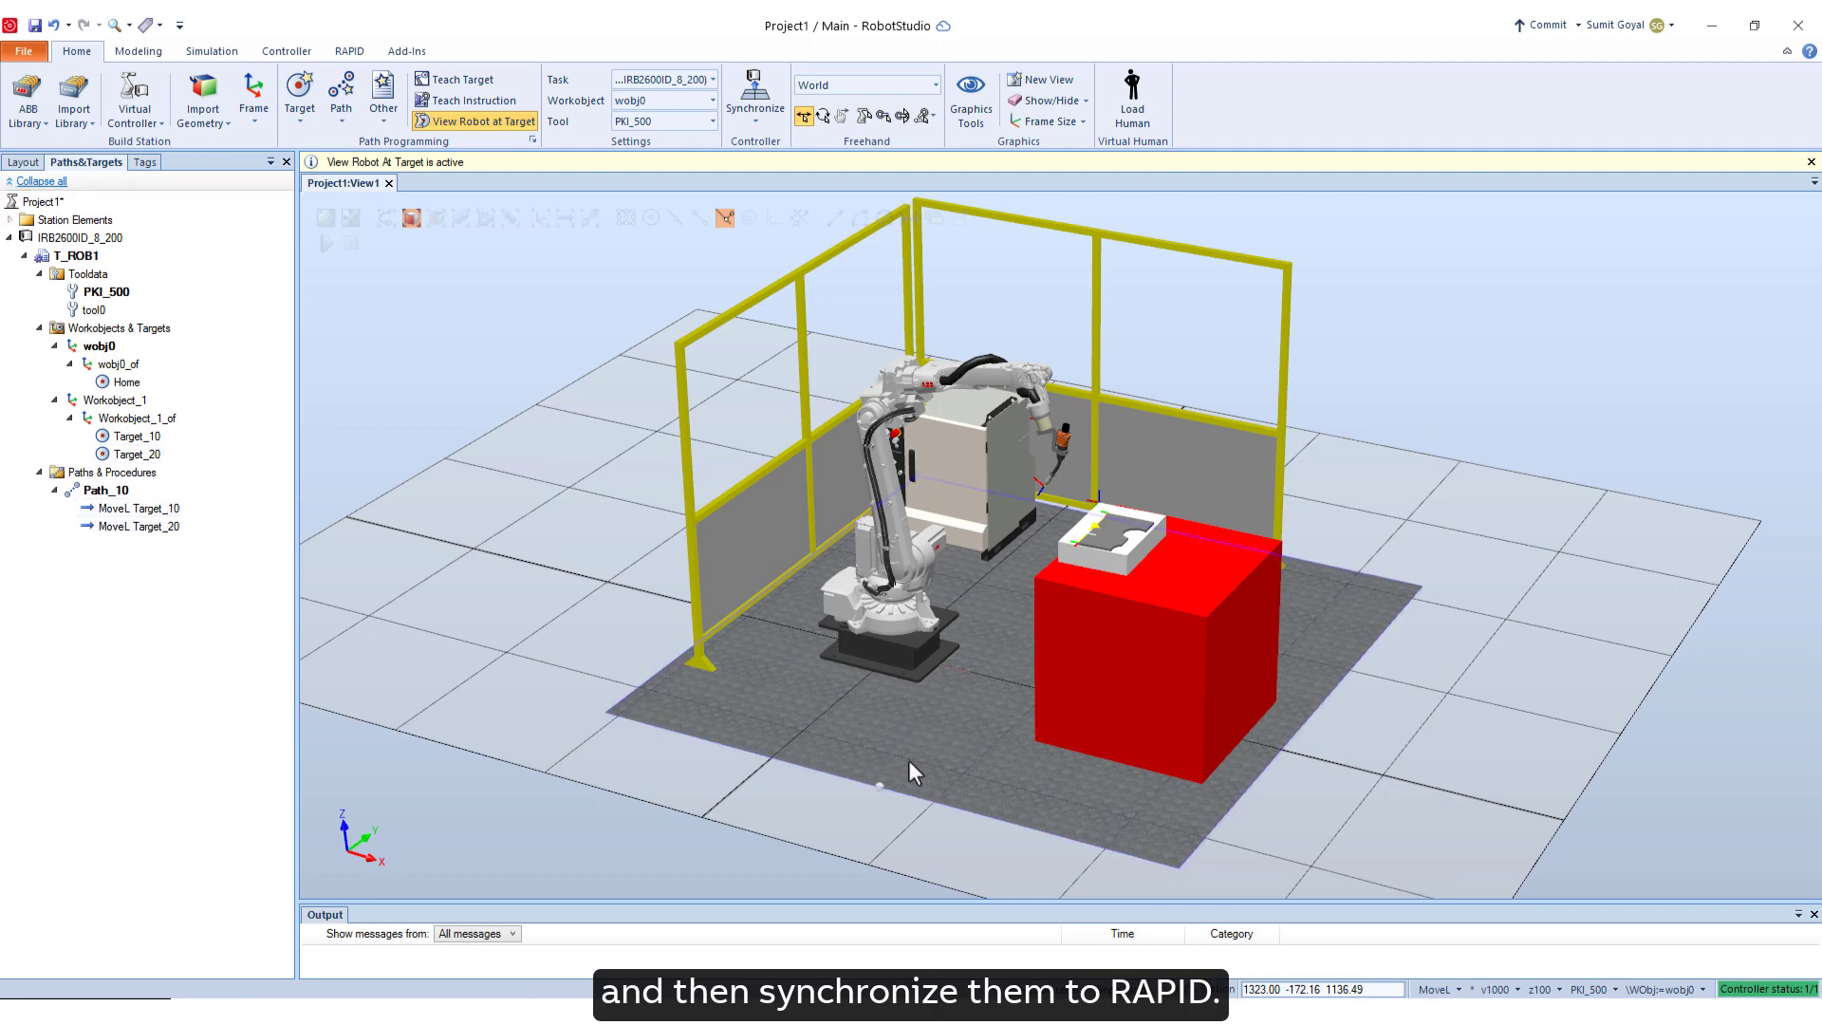
click(753, 102)
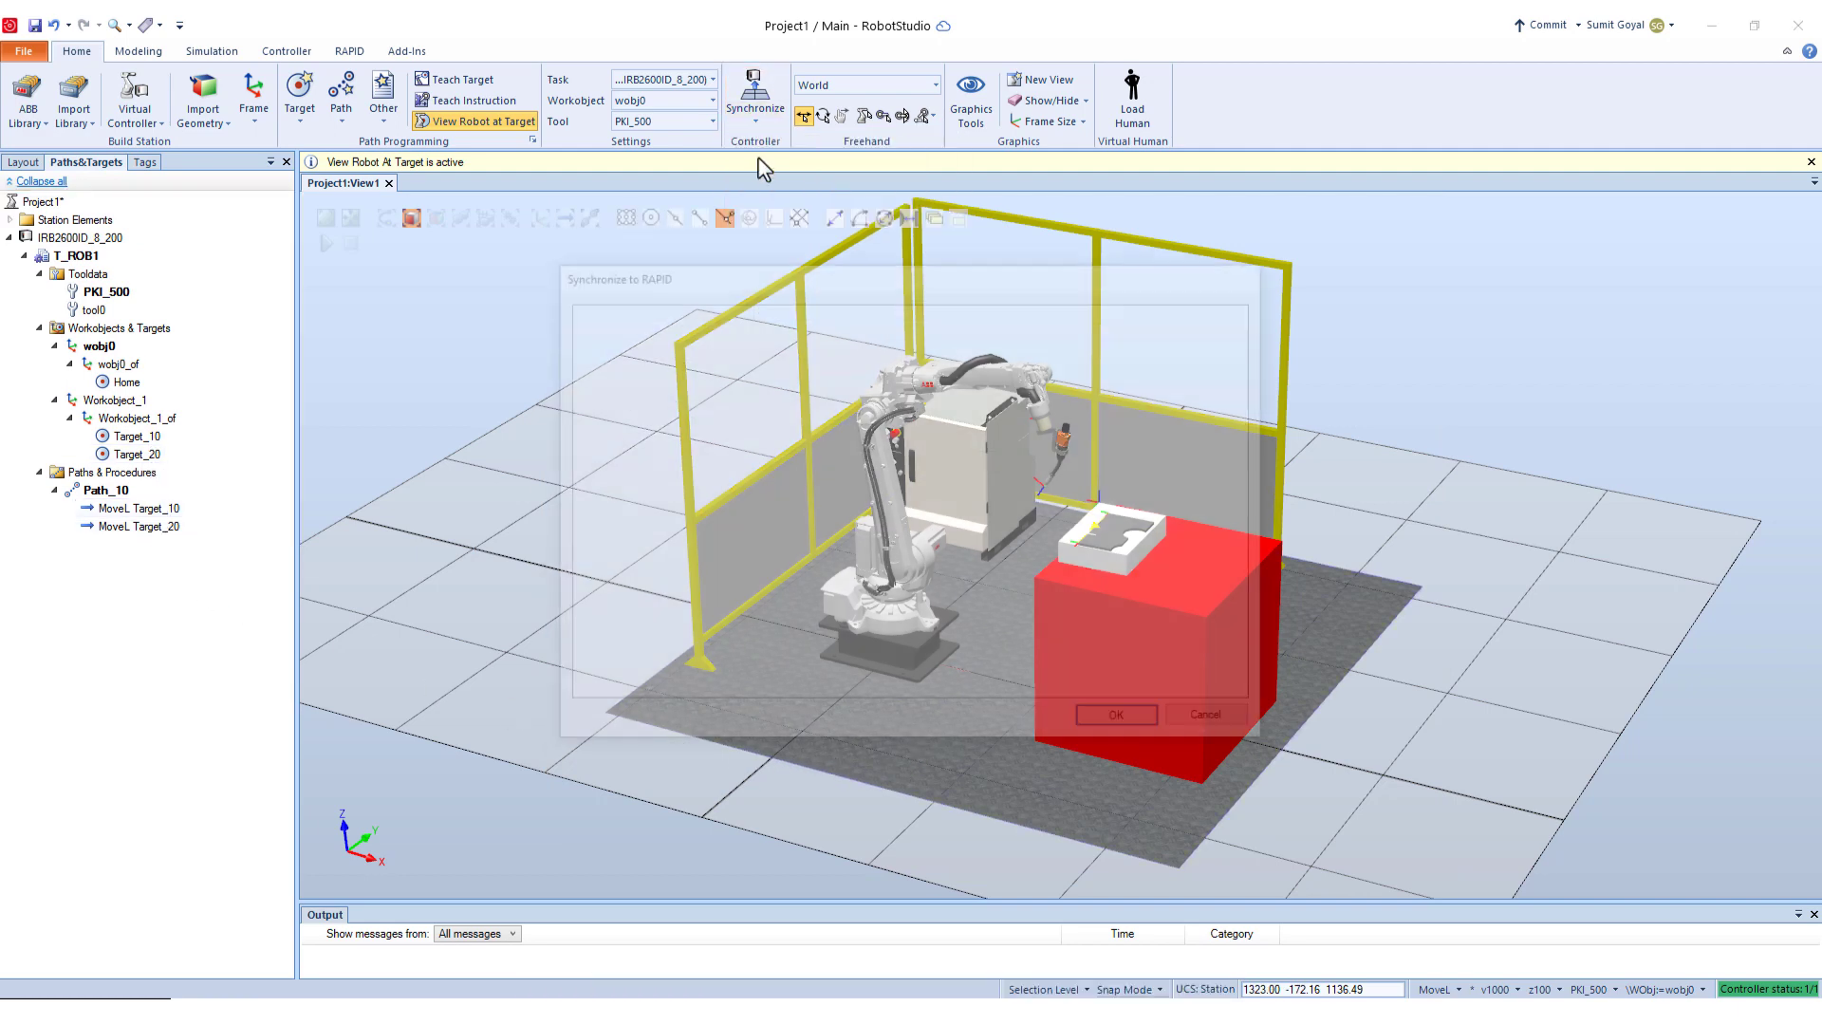
click(1114, 714)
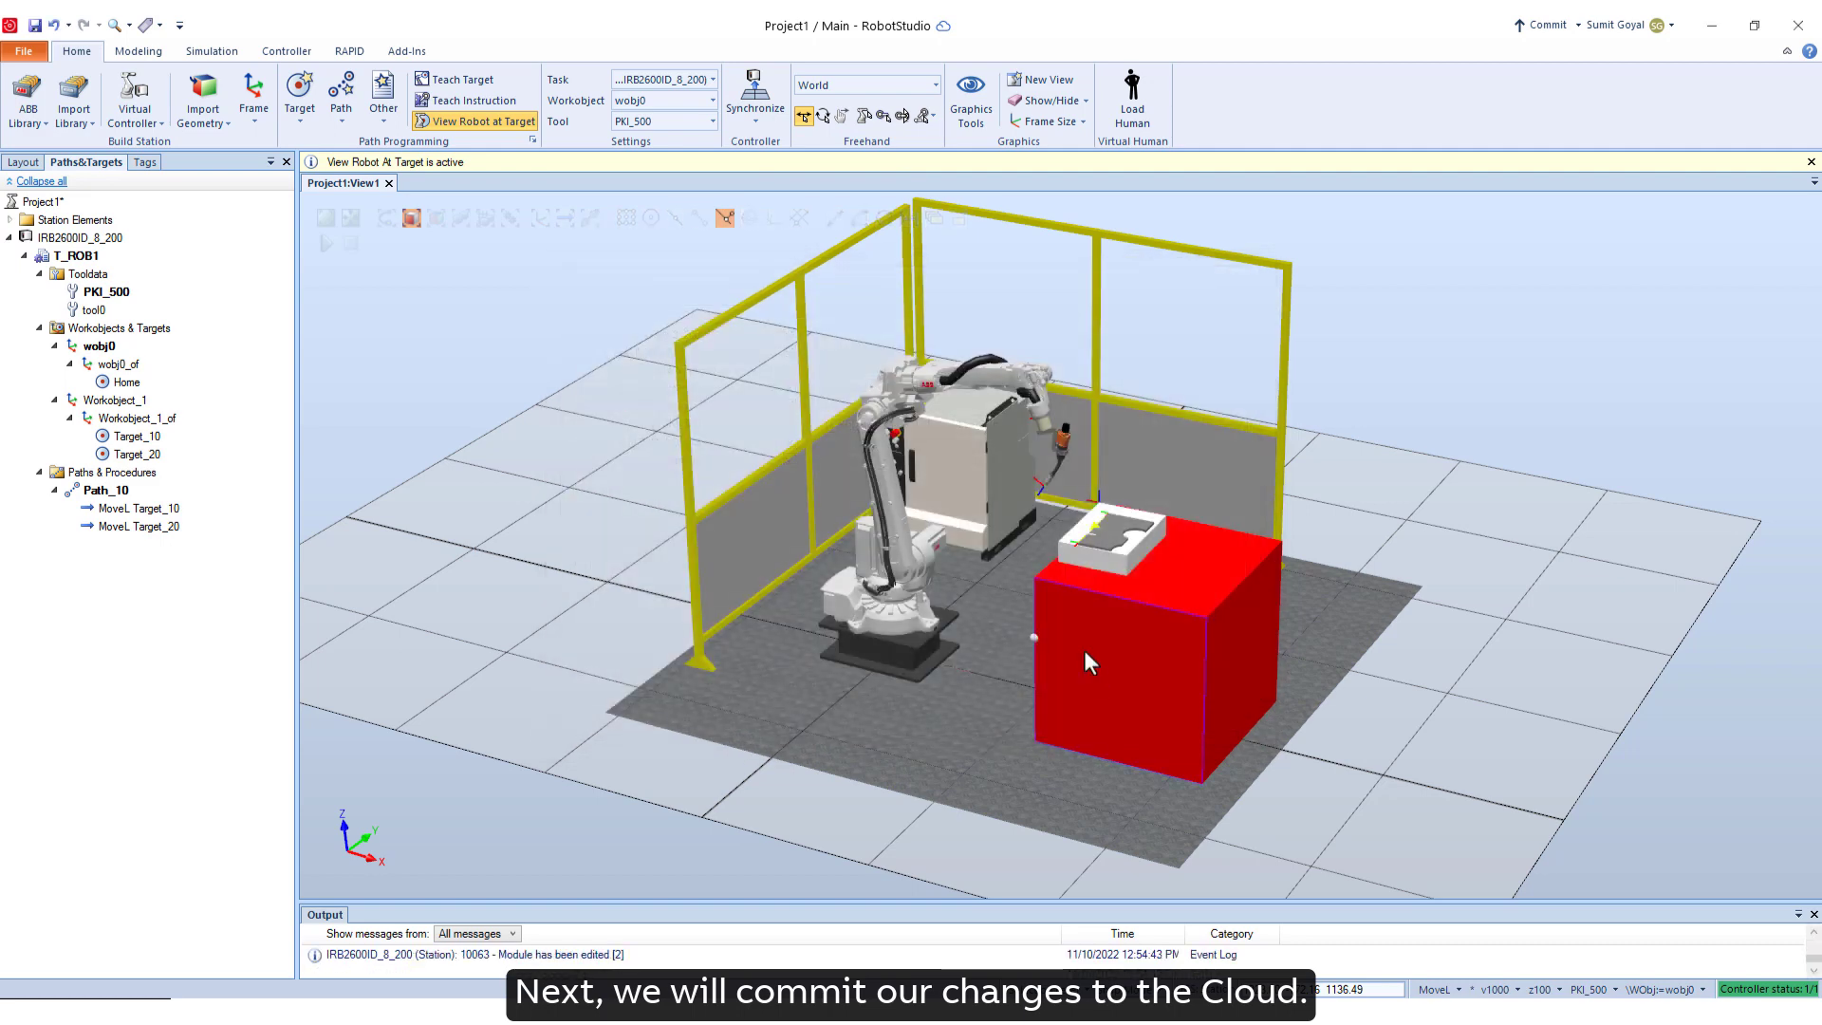
mouse_move(1545, 24)
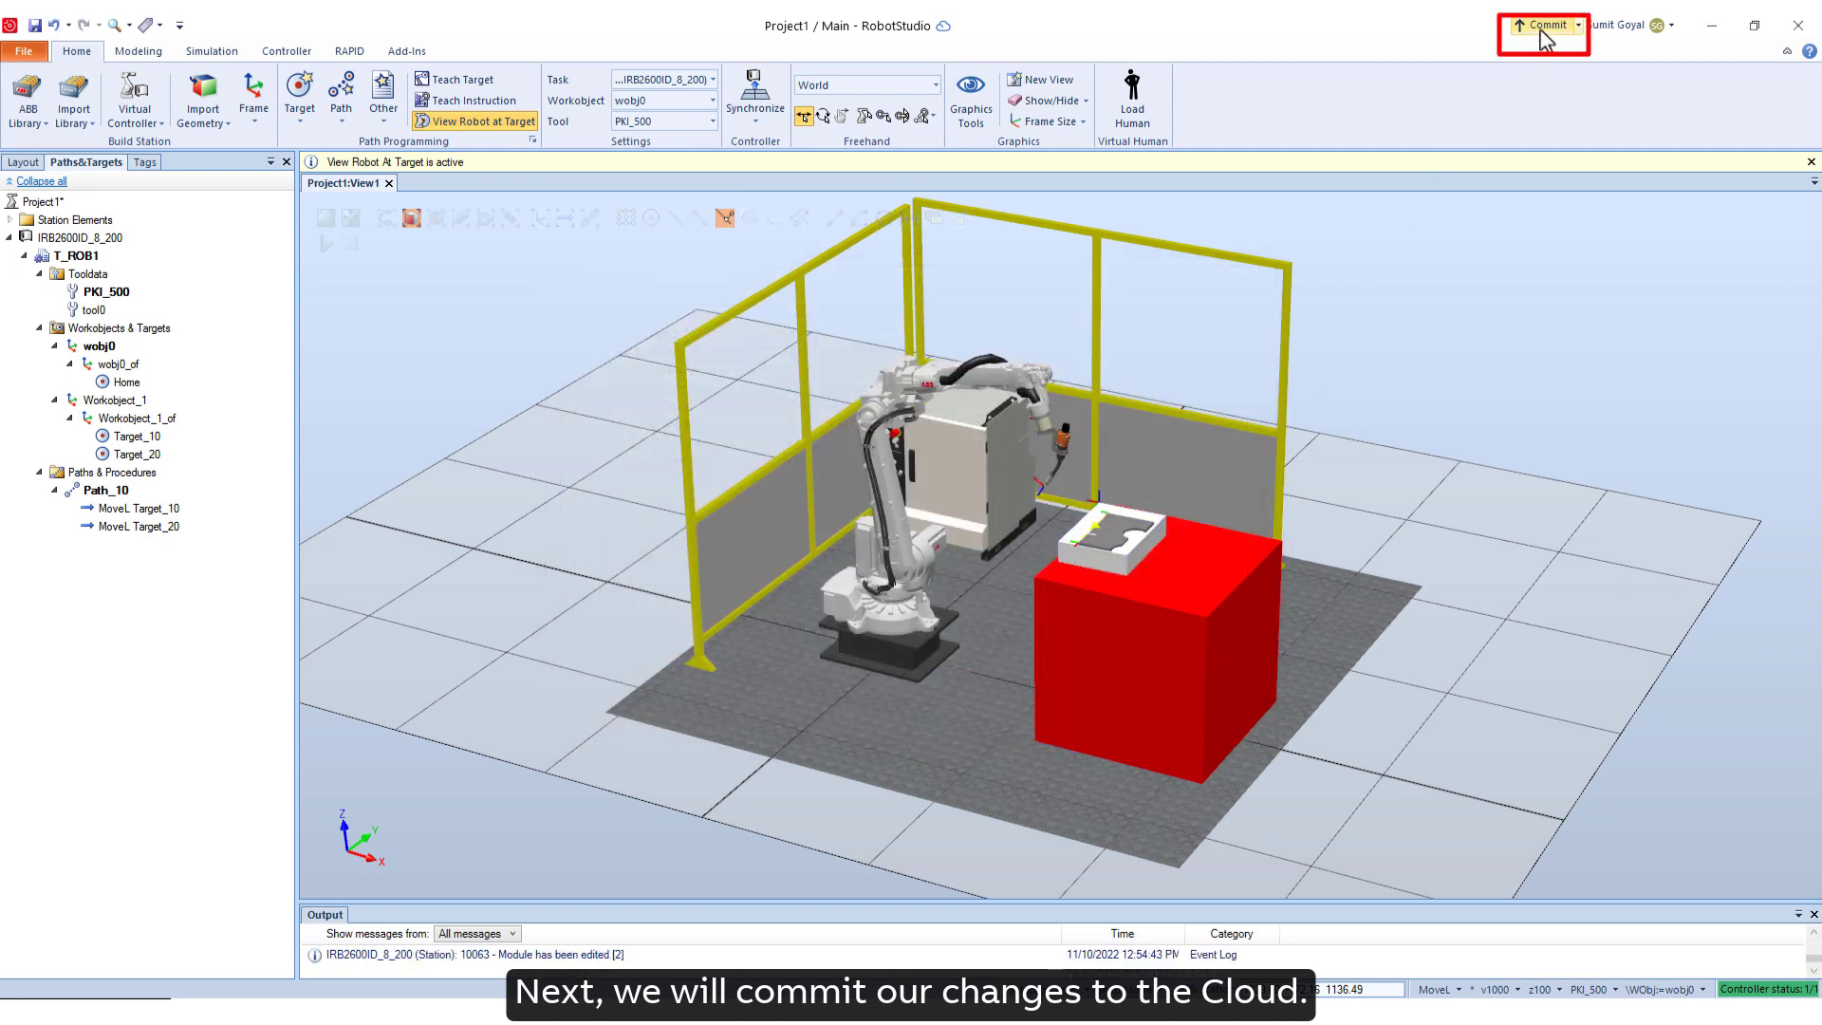
- Commit the changes to the cloud with the label 'Added station layout and RAPID'
click(1543, 25)
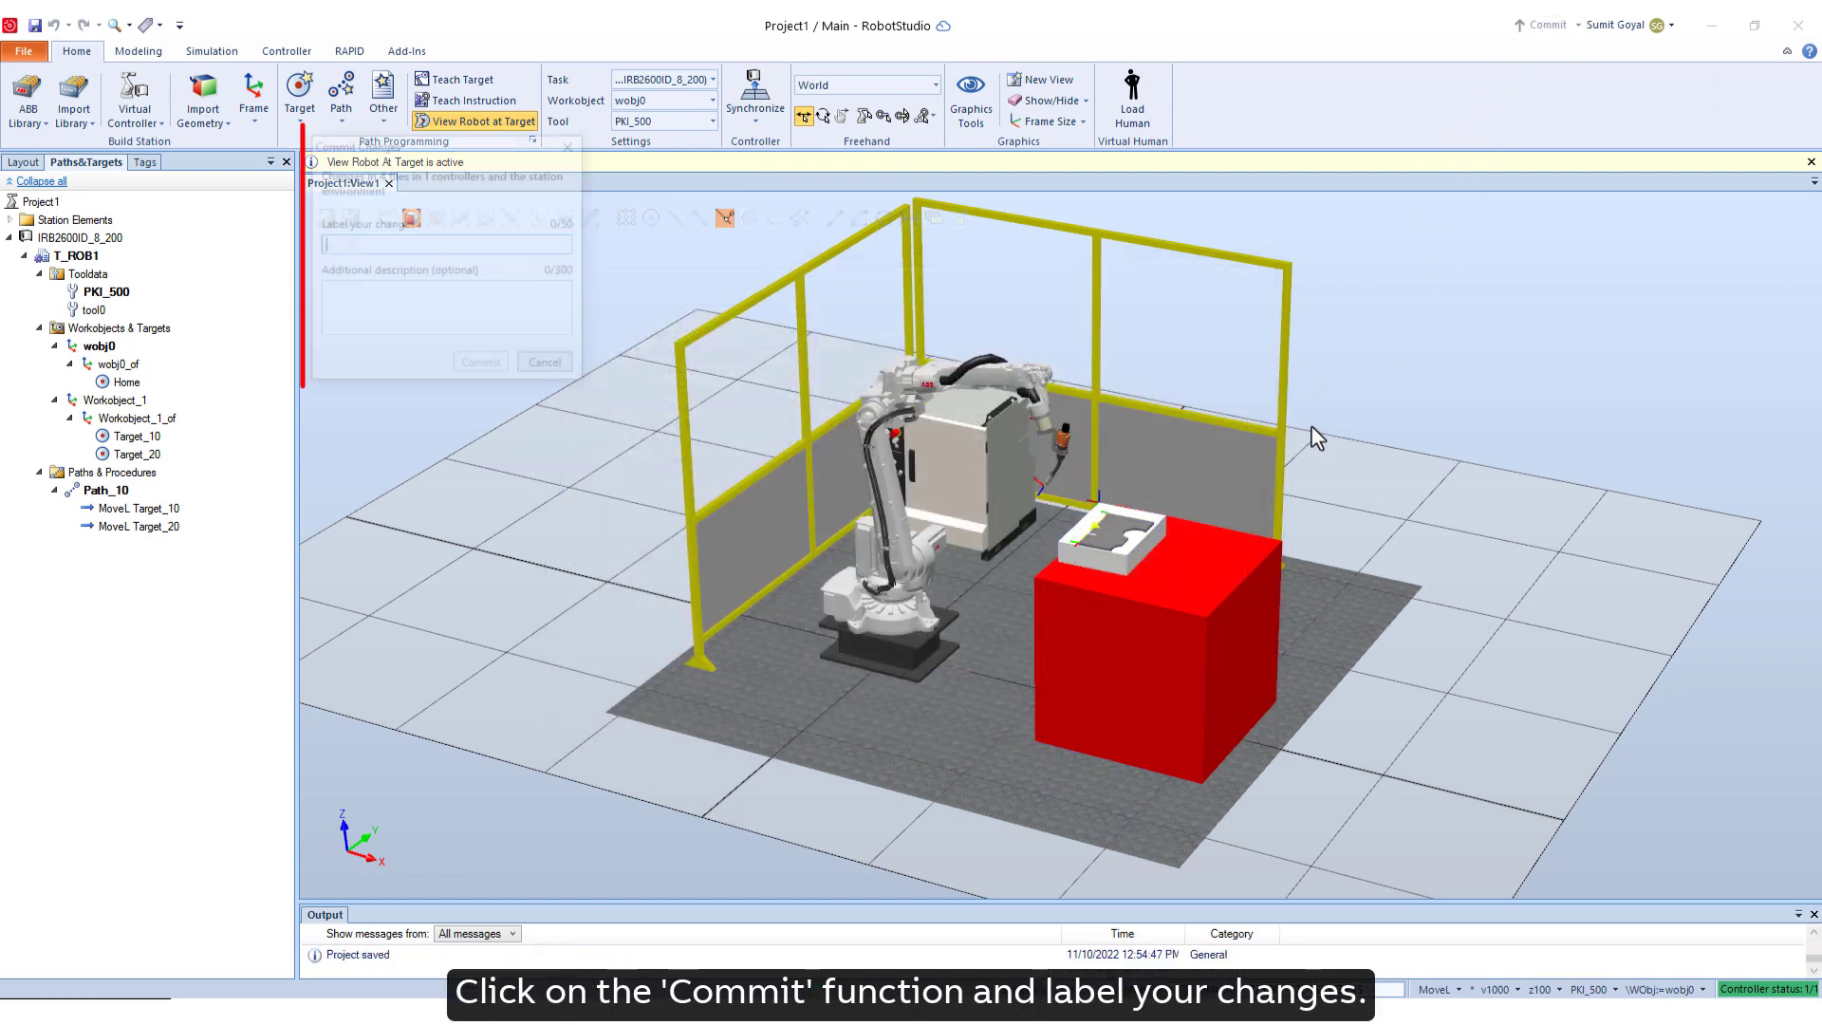
text(Added station)
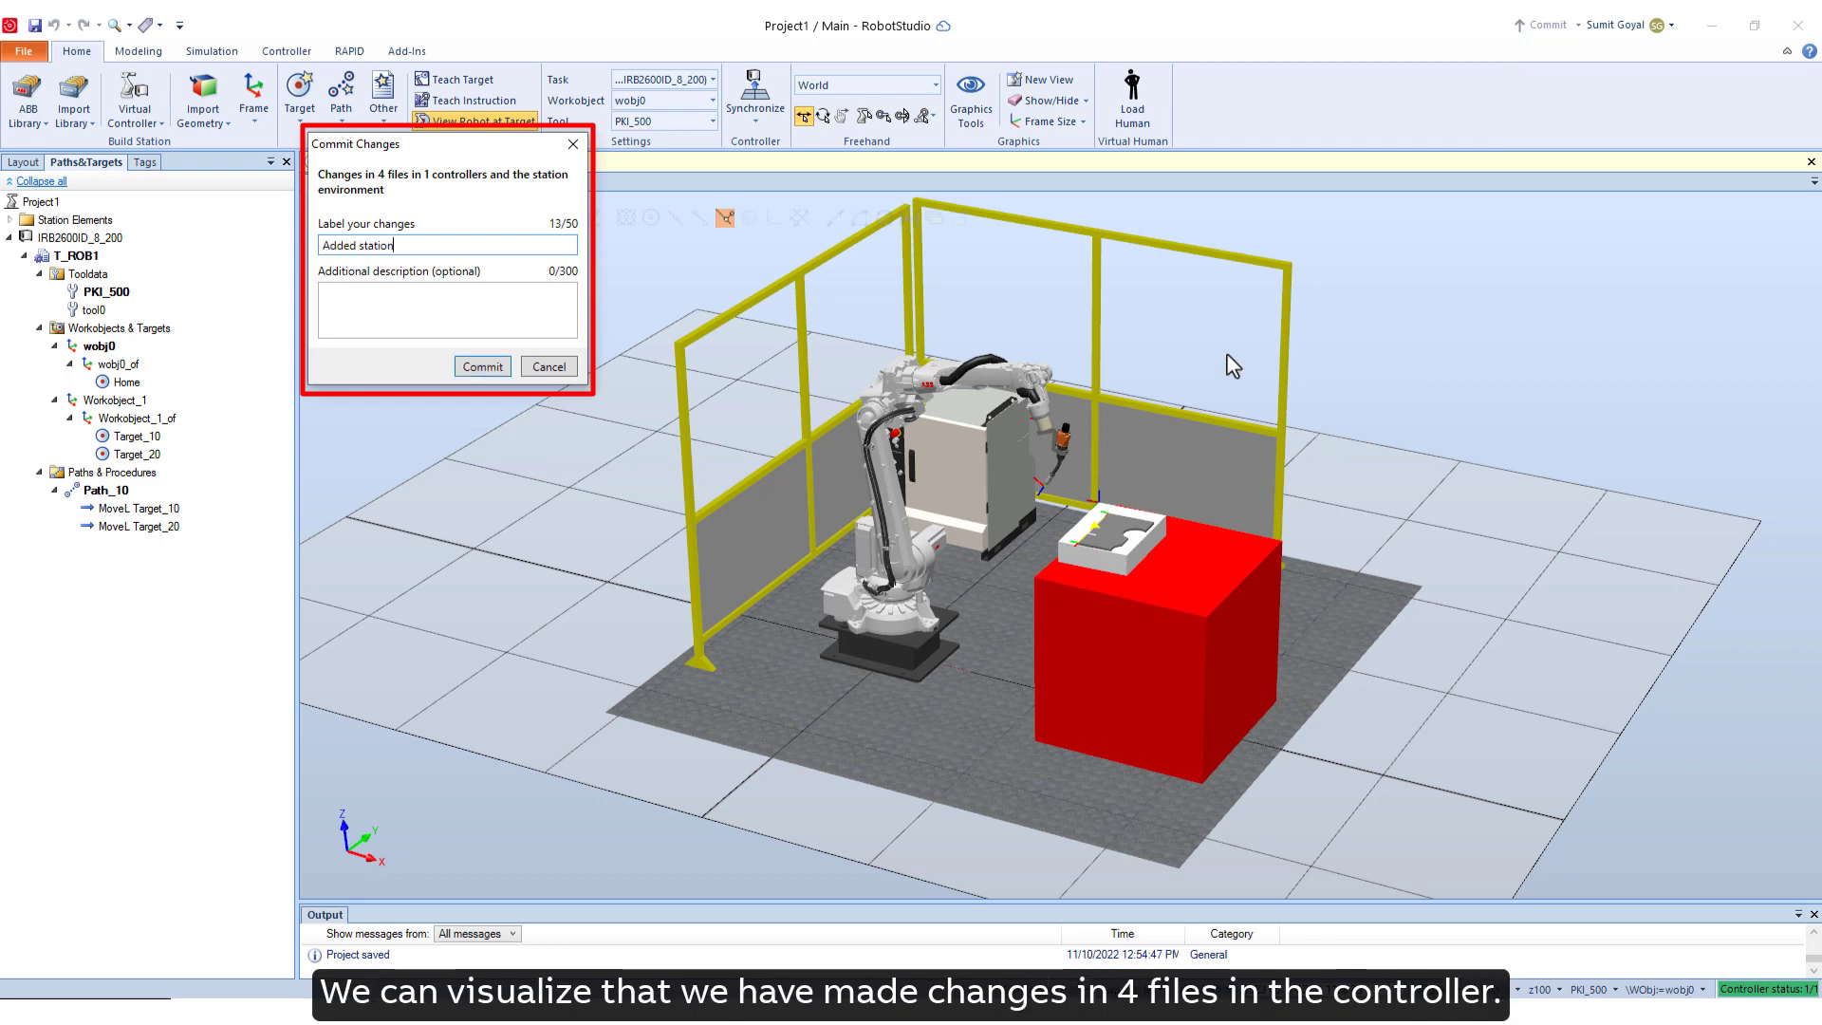
text(layout)
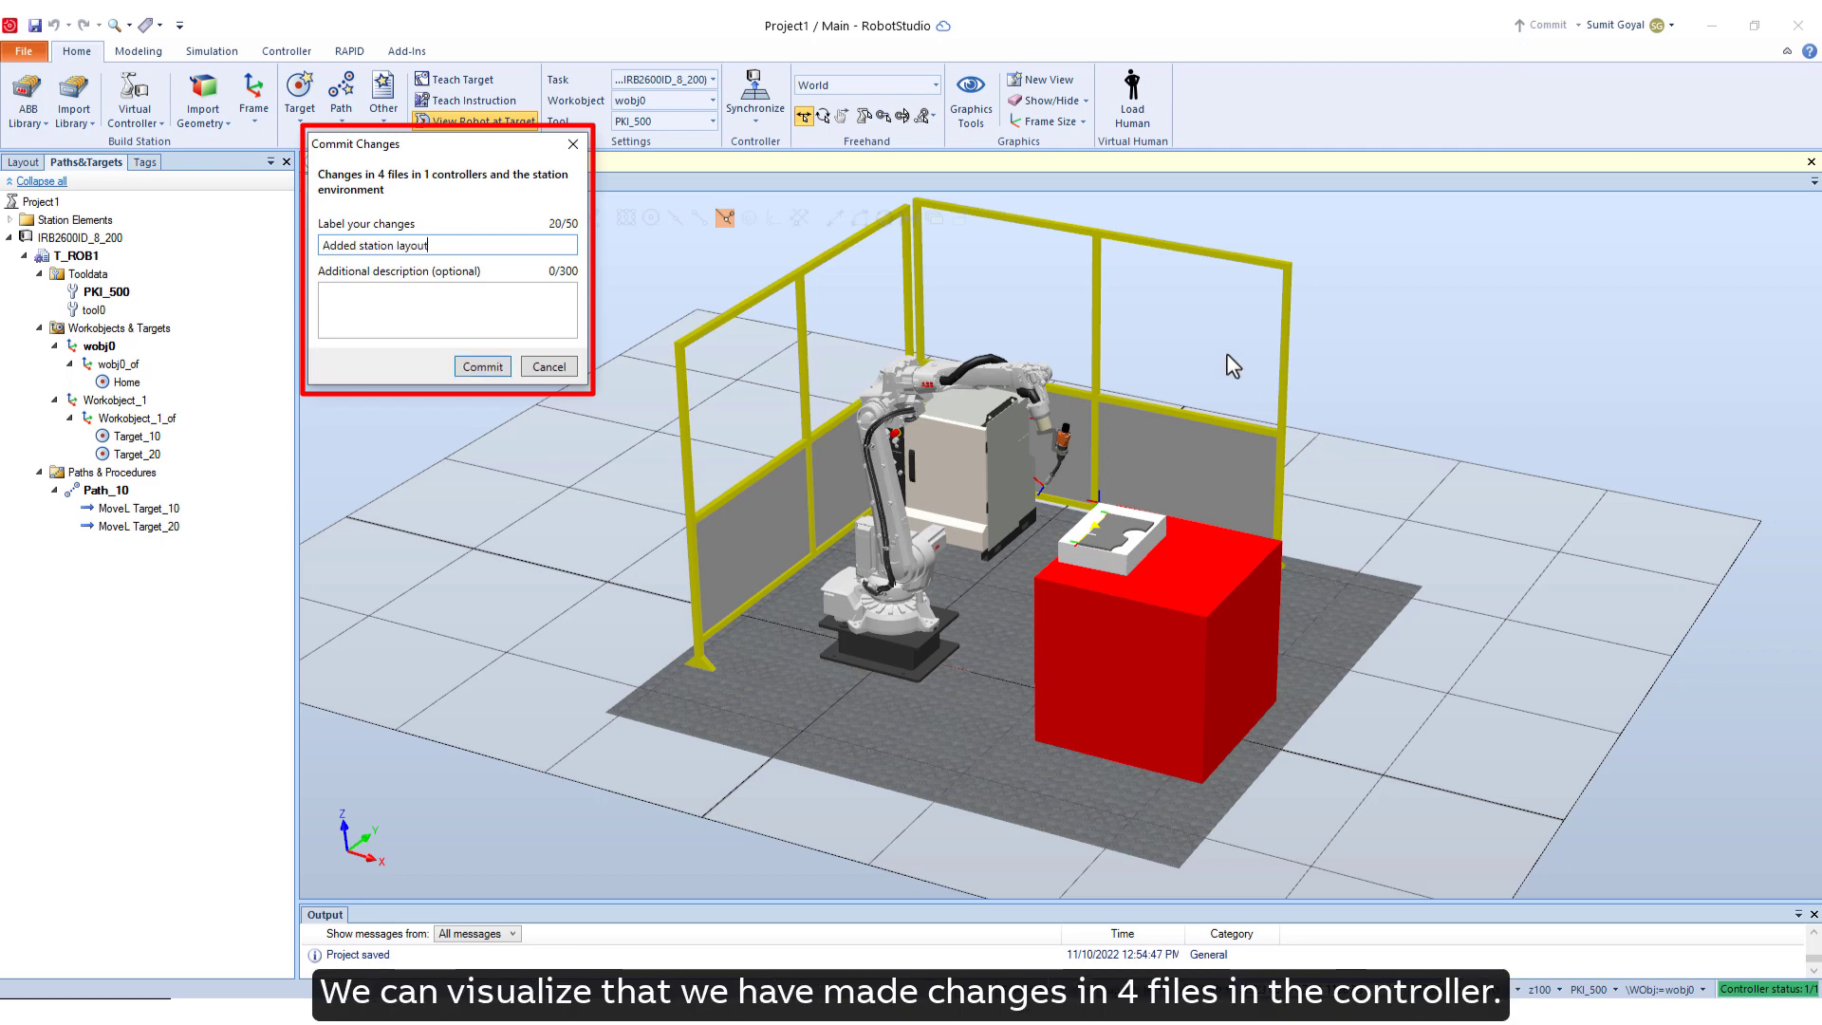
text(and RAPID)
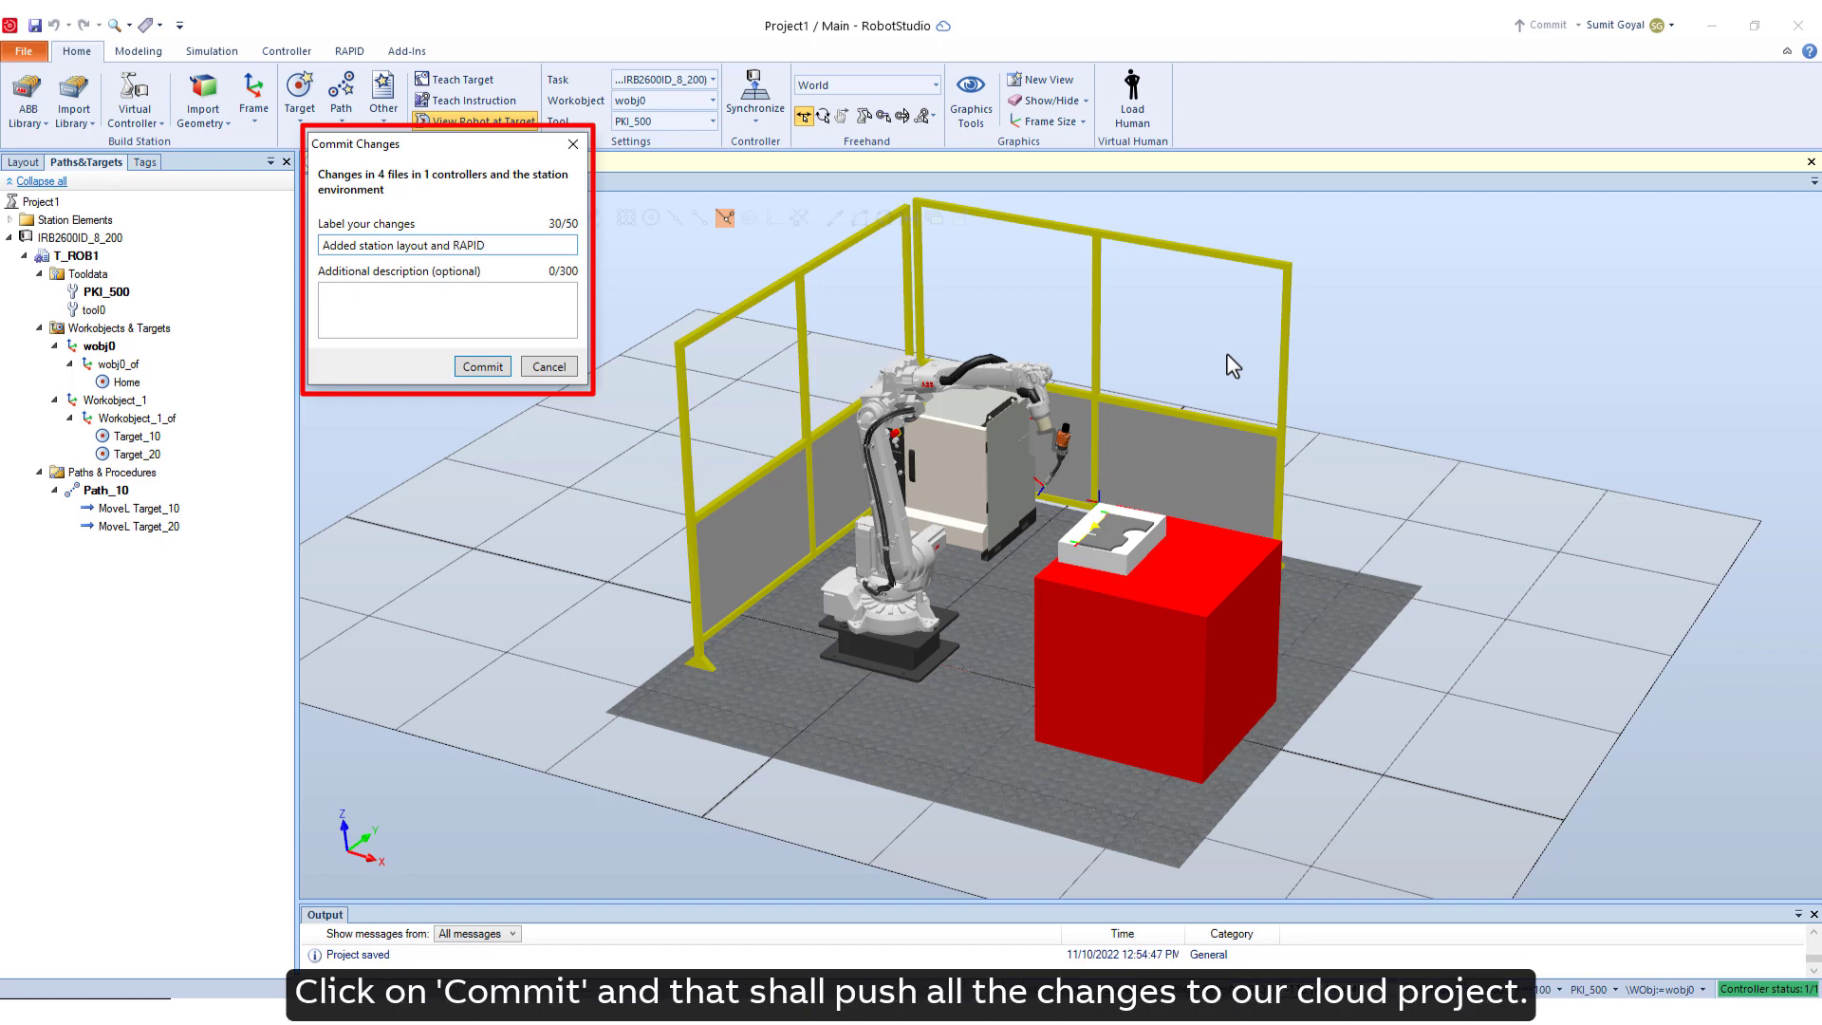
click(480, 367)
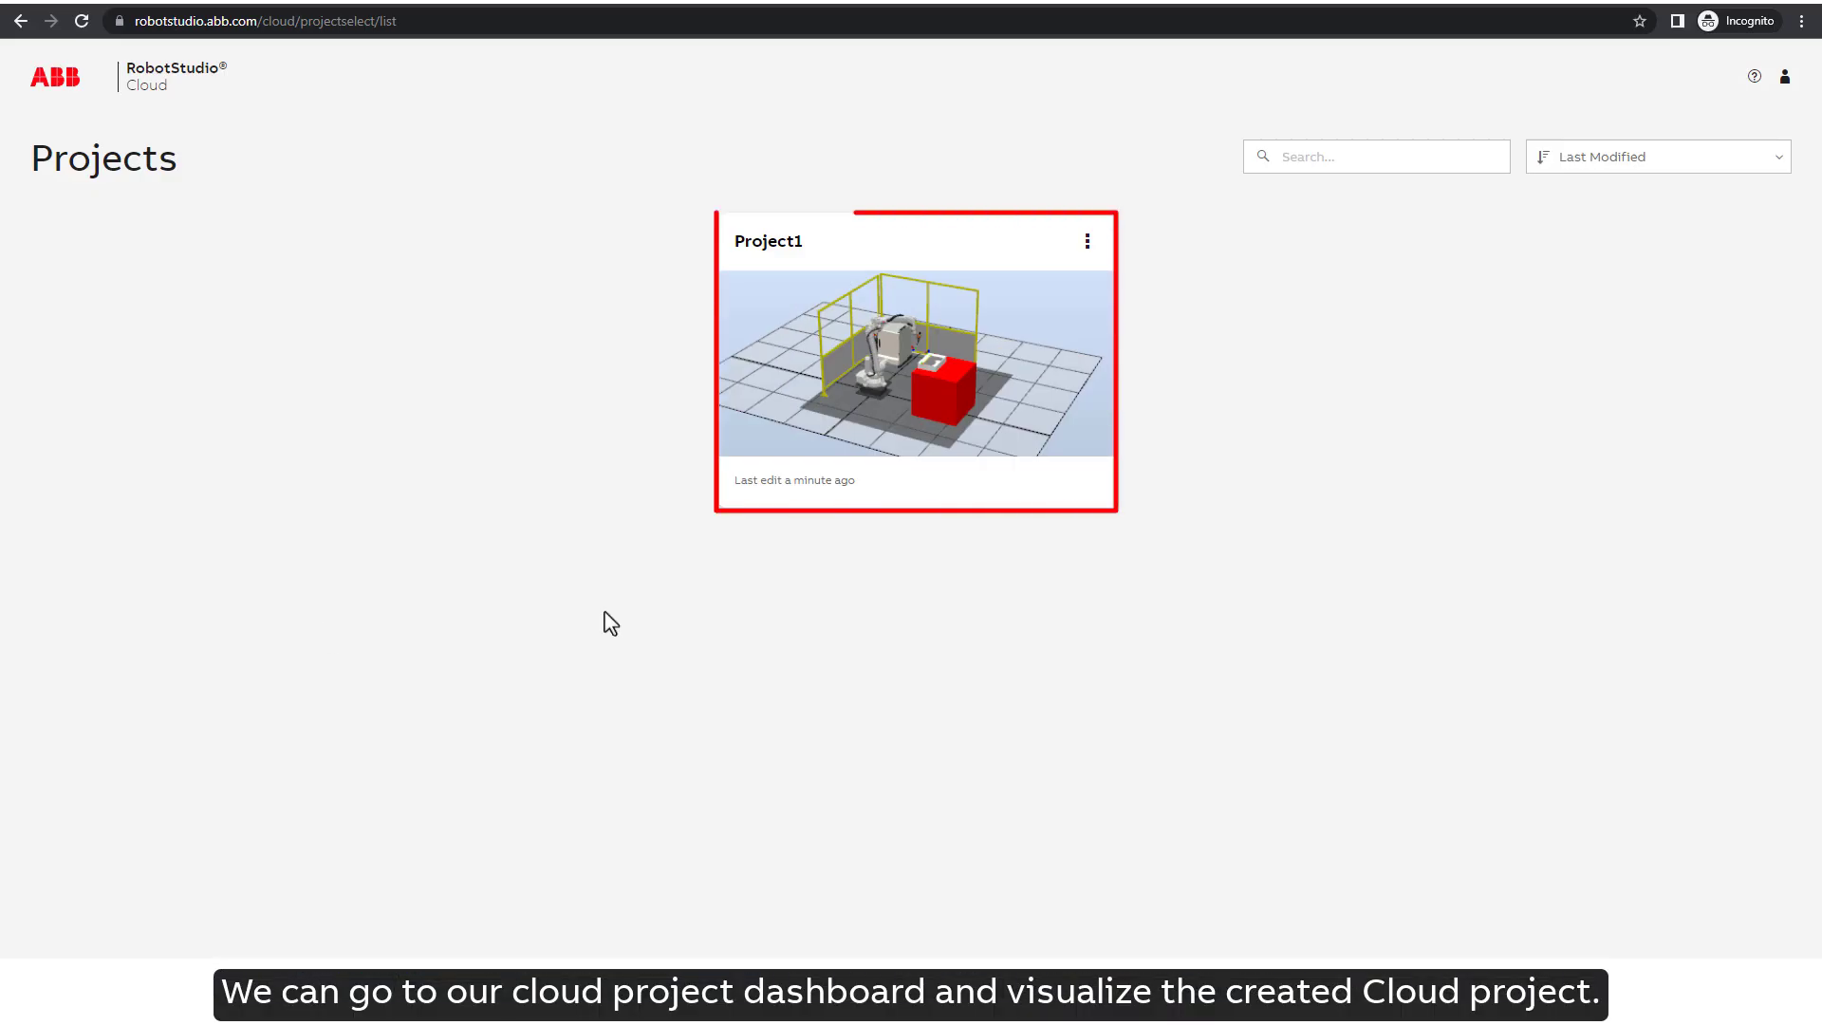
mouse_move(865, 510)
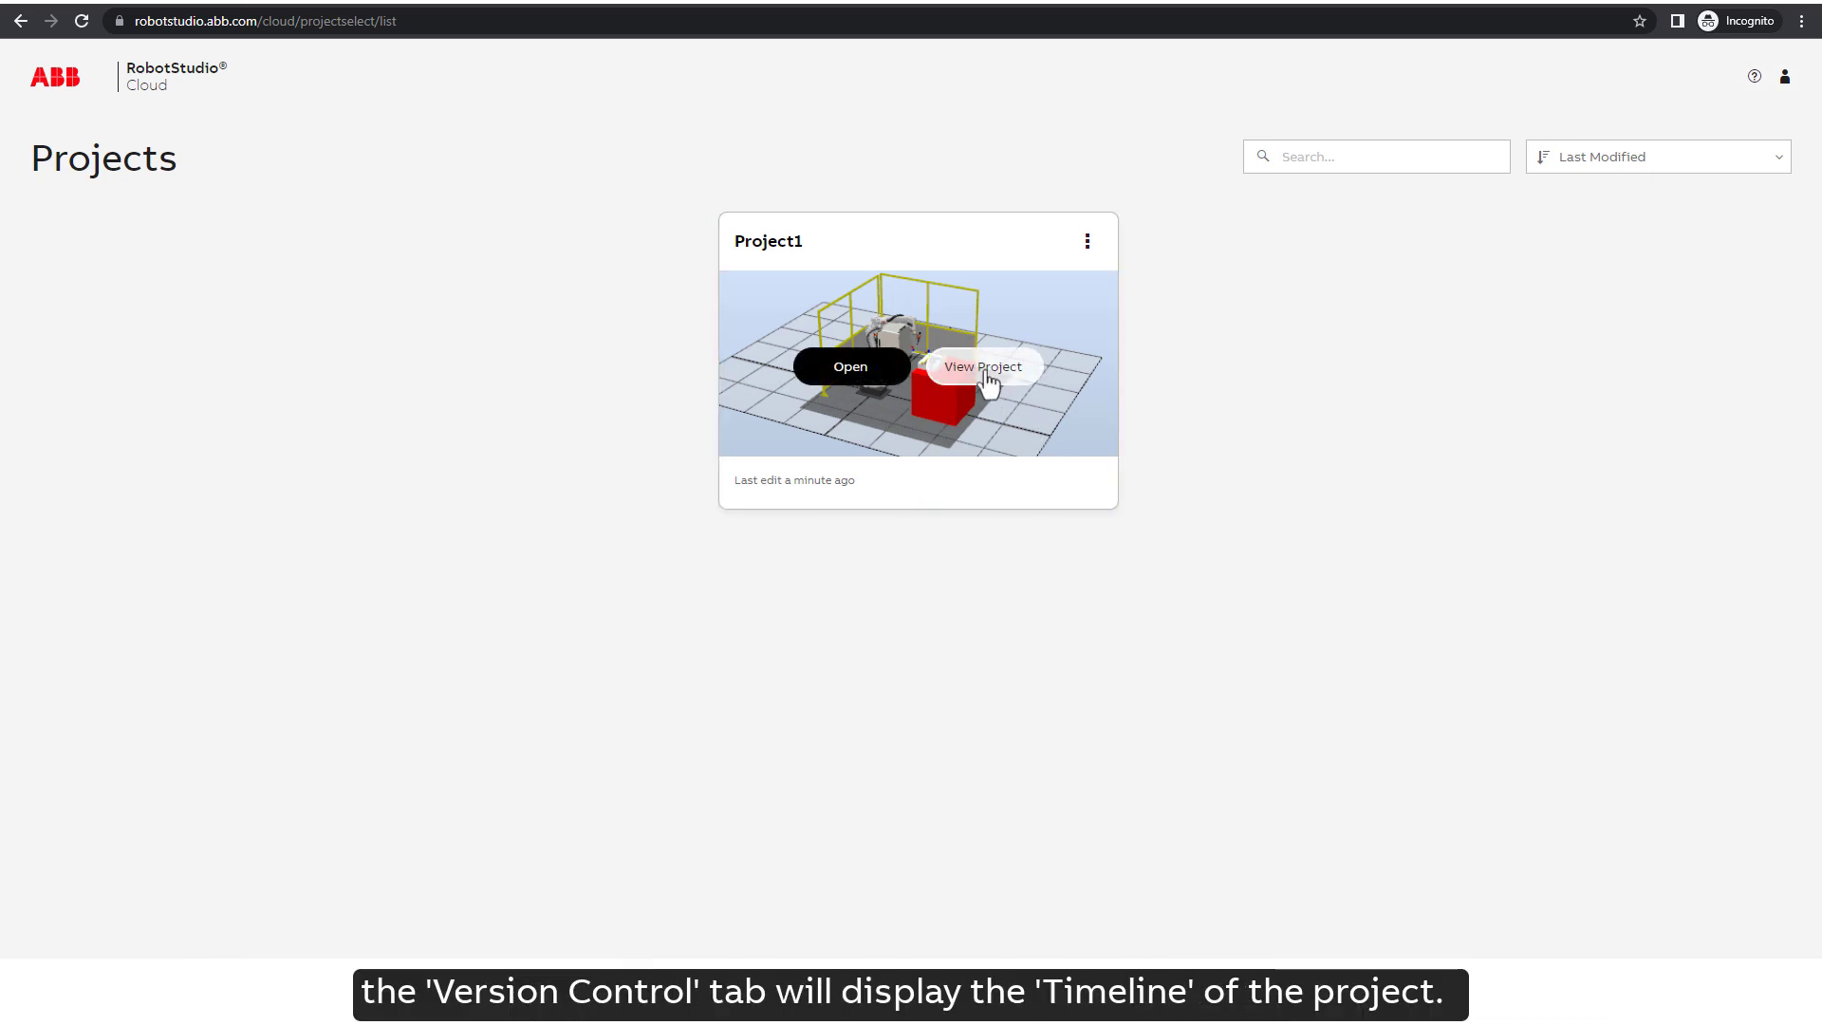
- View Project1's timeline showing the new commit and open it in the cloud viewer
click(982, 366)
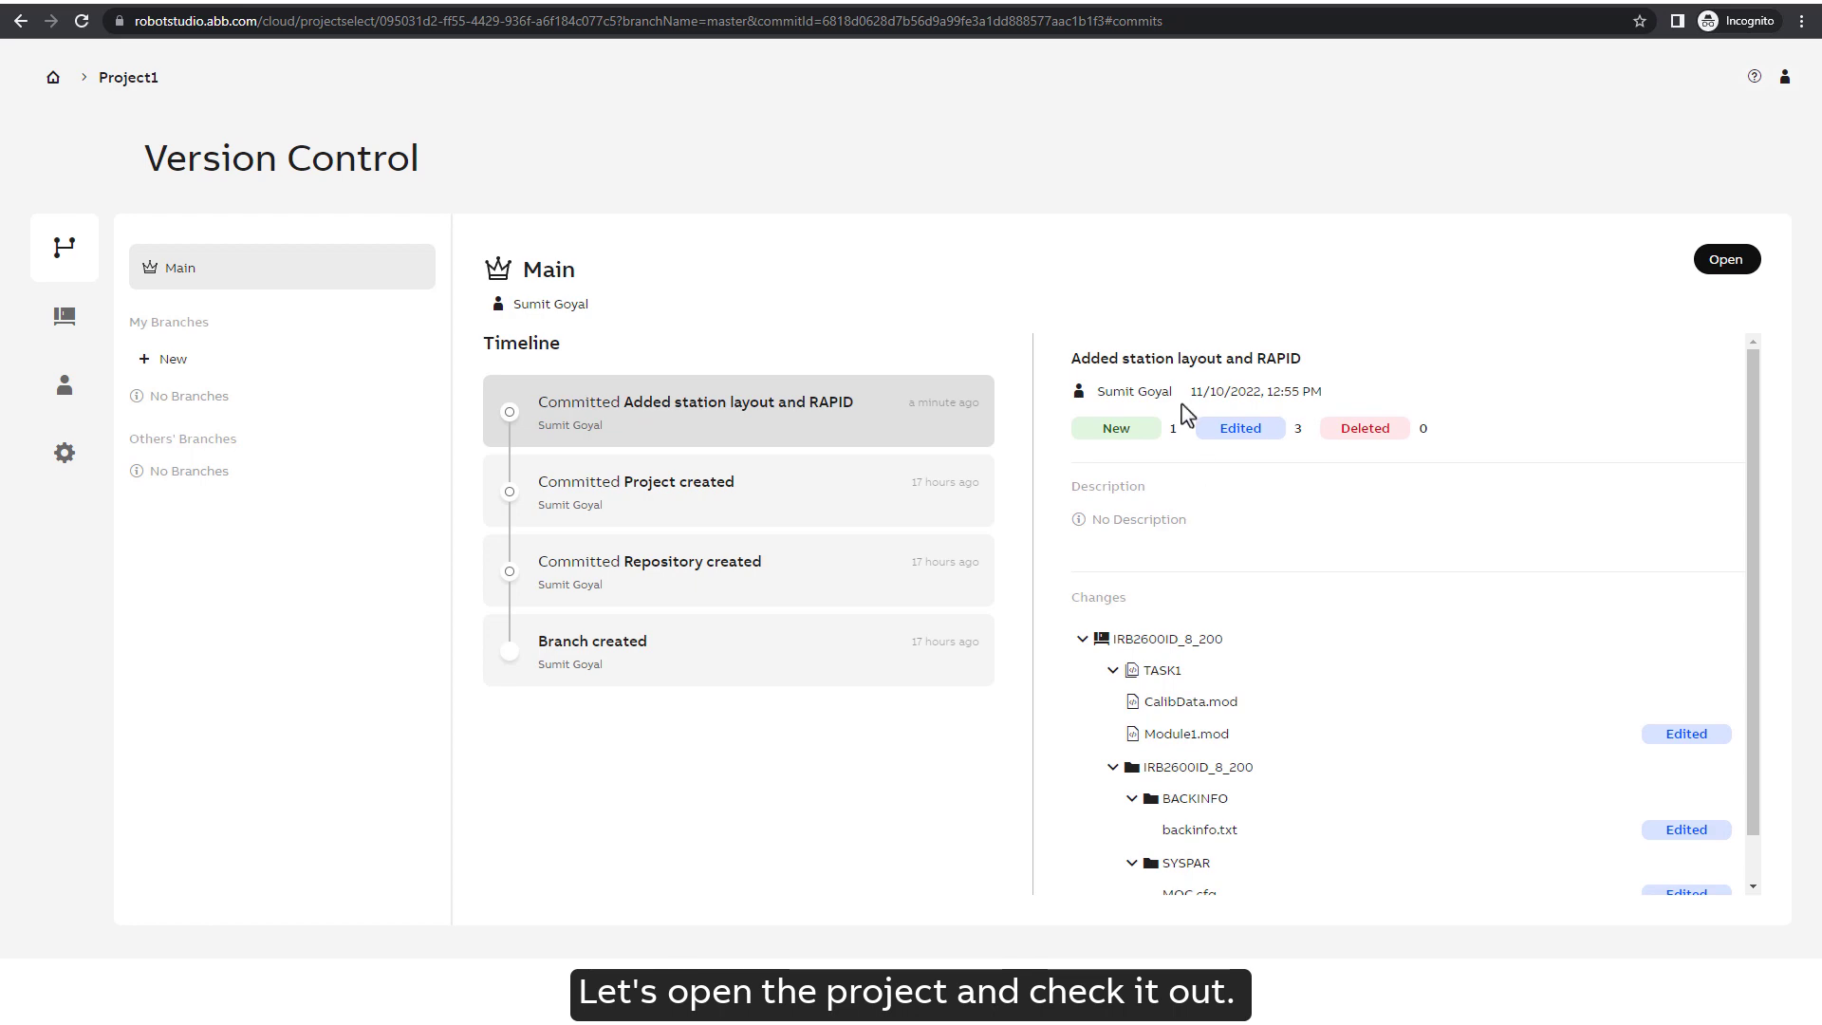
click(1726, 260)
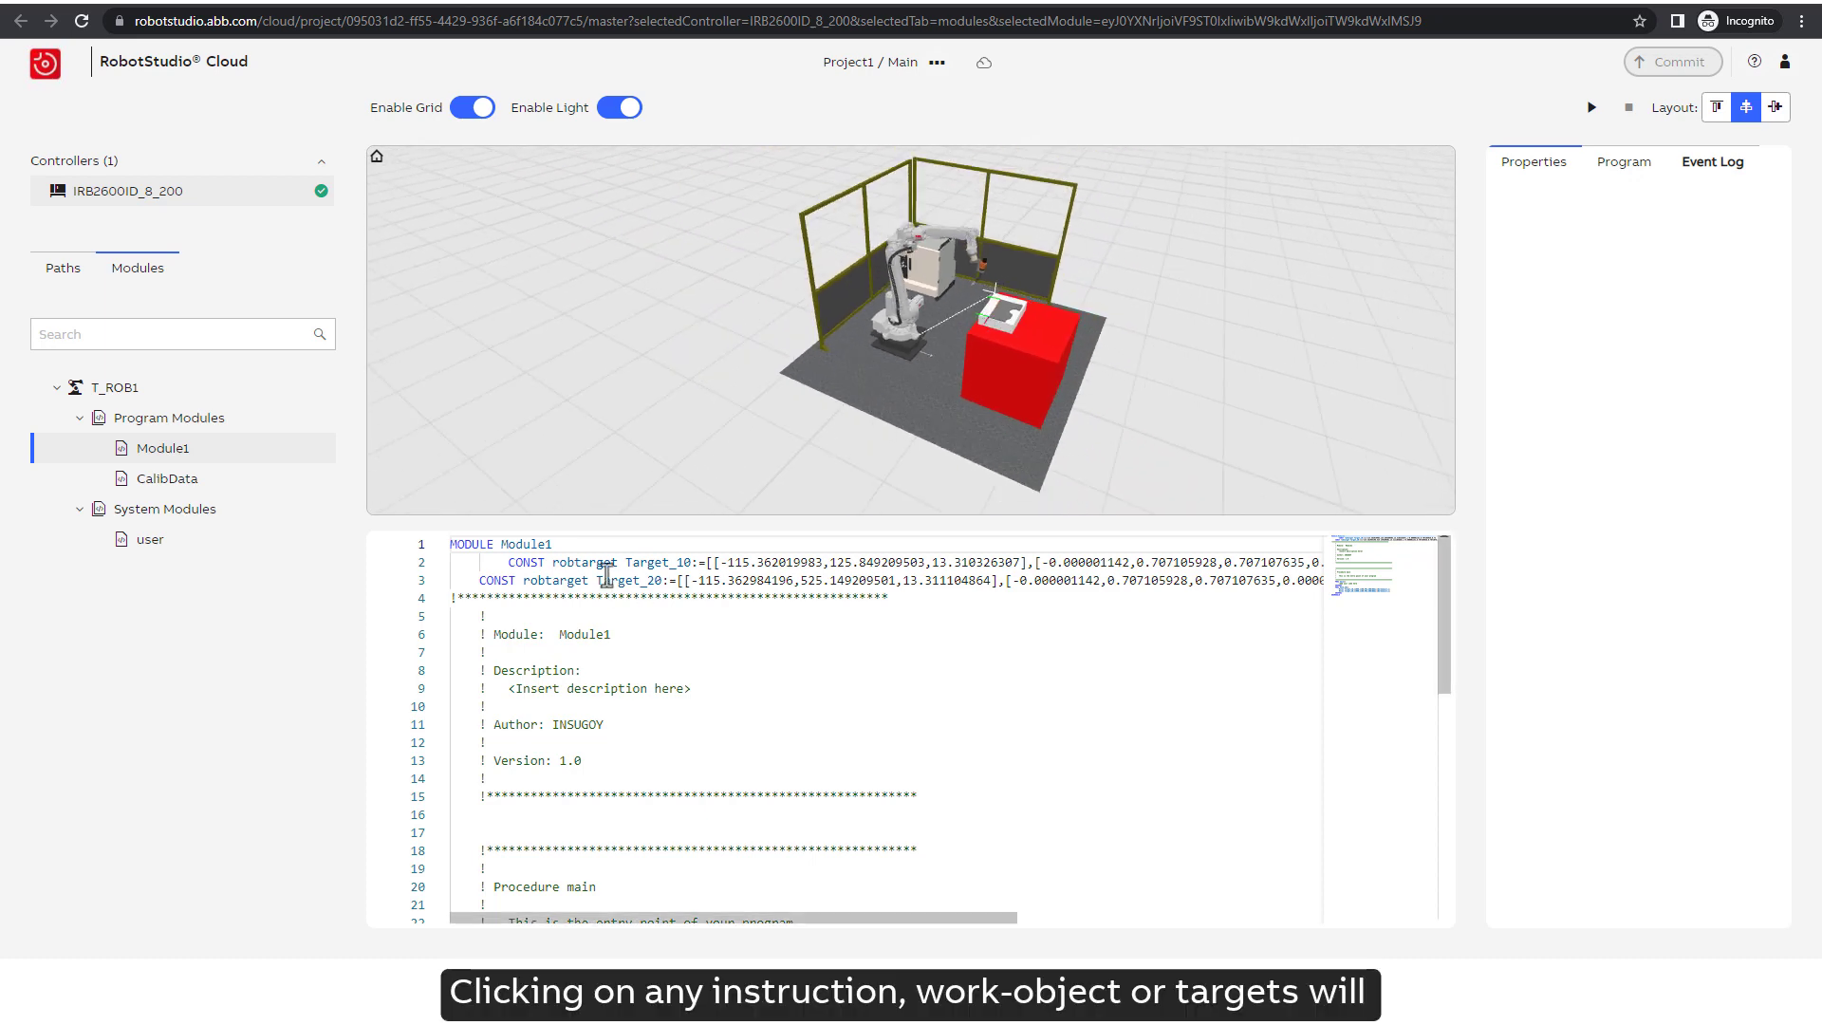
- Show MoveL Target_10's properties, then Workobject_1's frame properties from the Paths tab
click(661, 562)
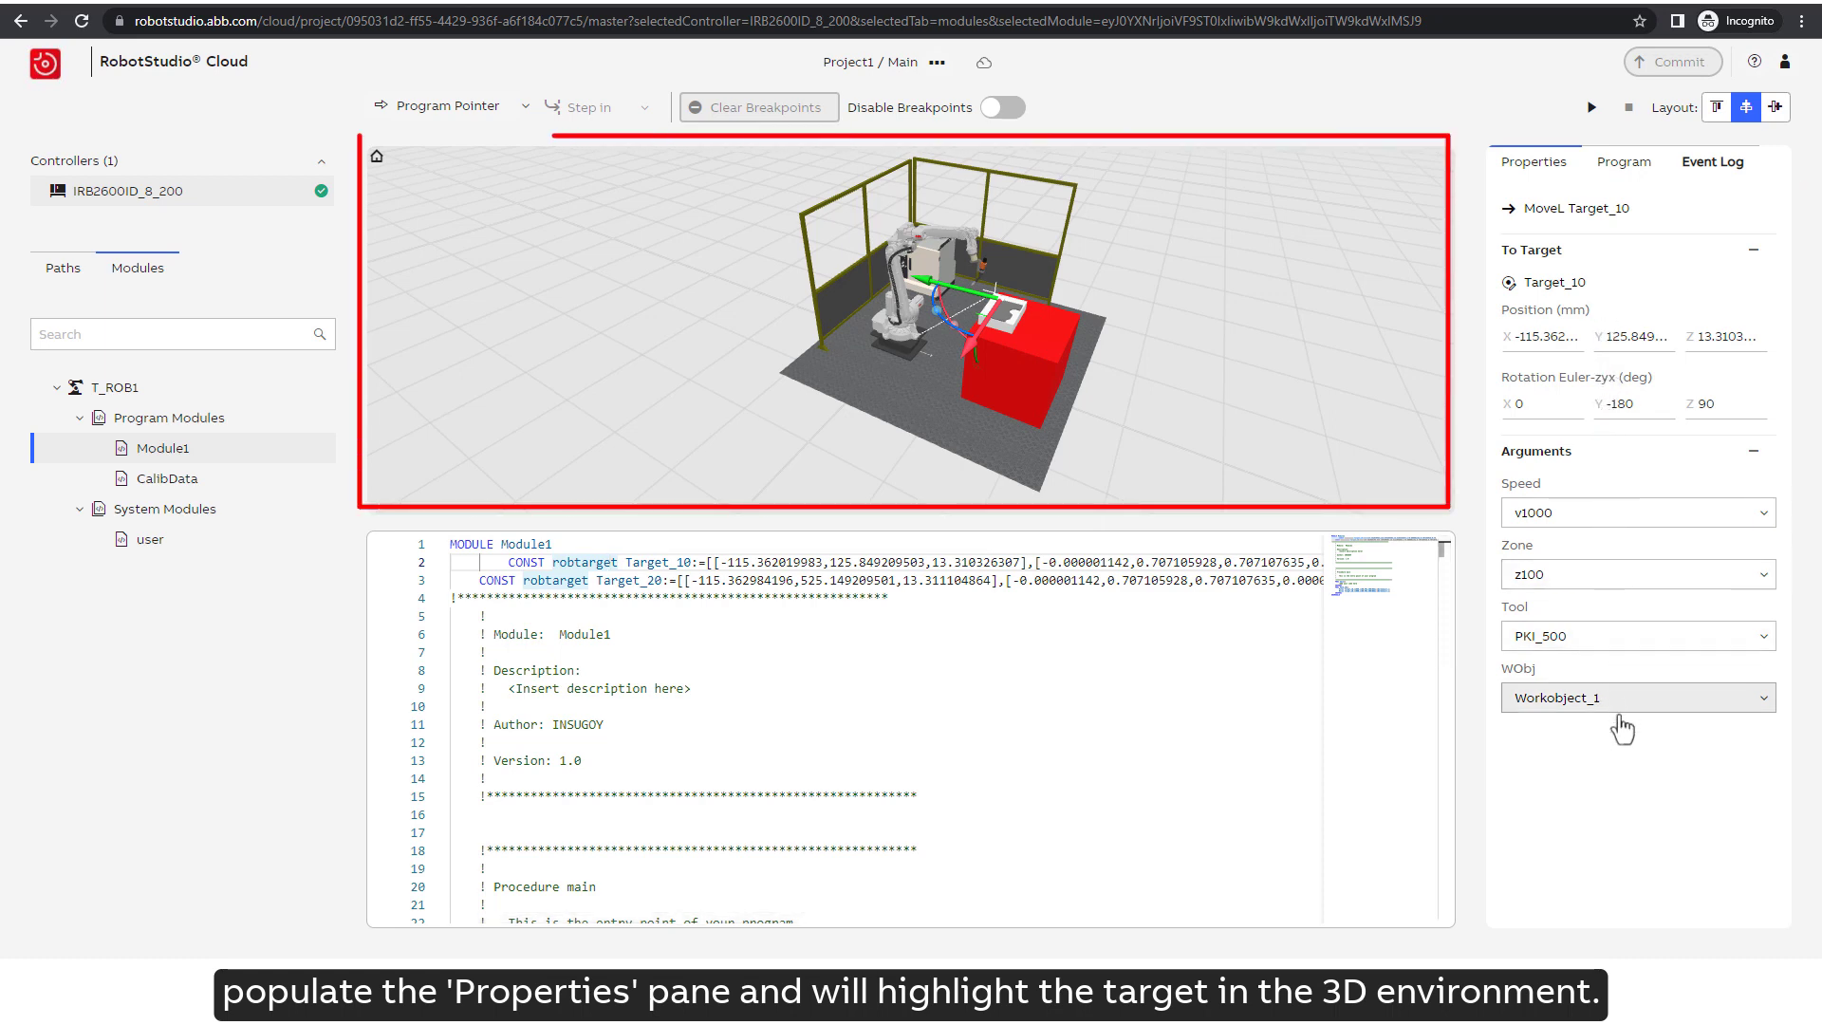
click(61, 268)
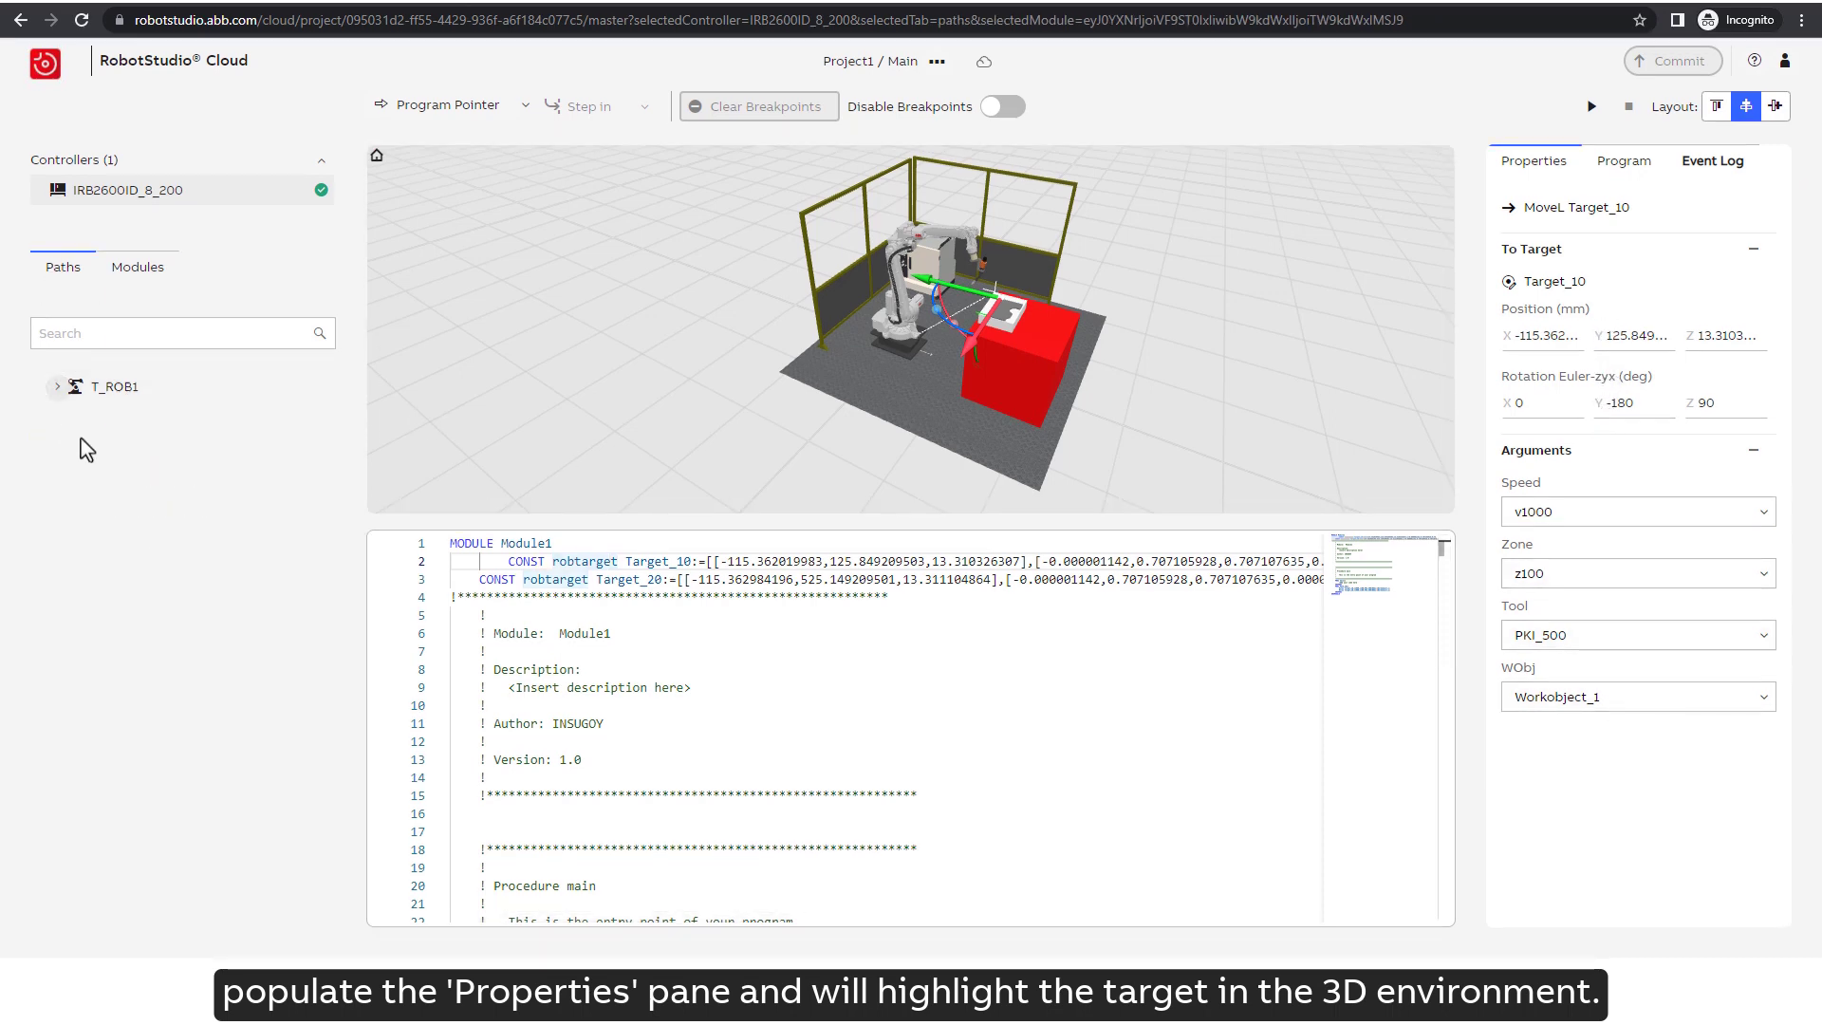
click(178, 598)
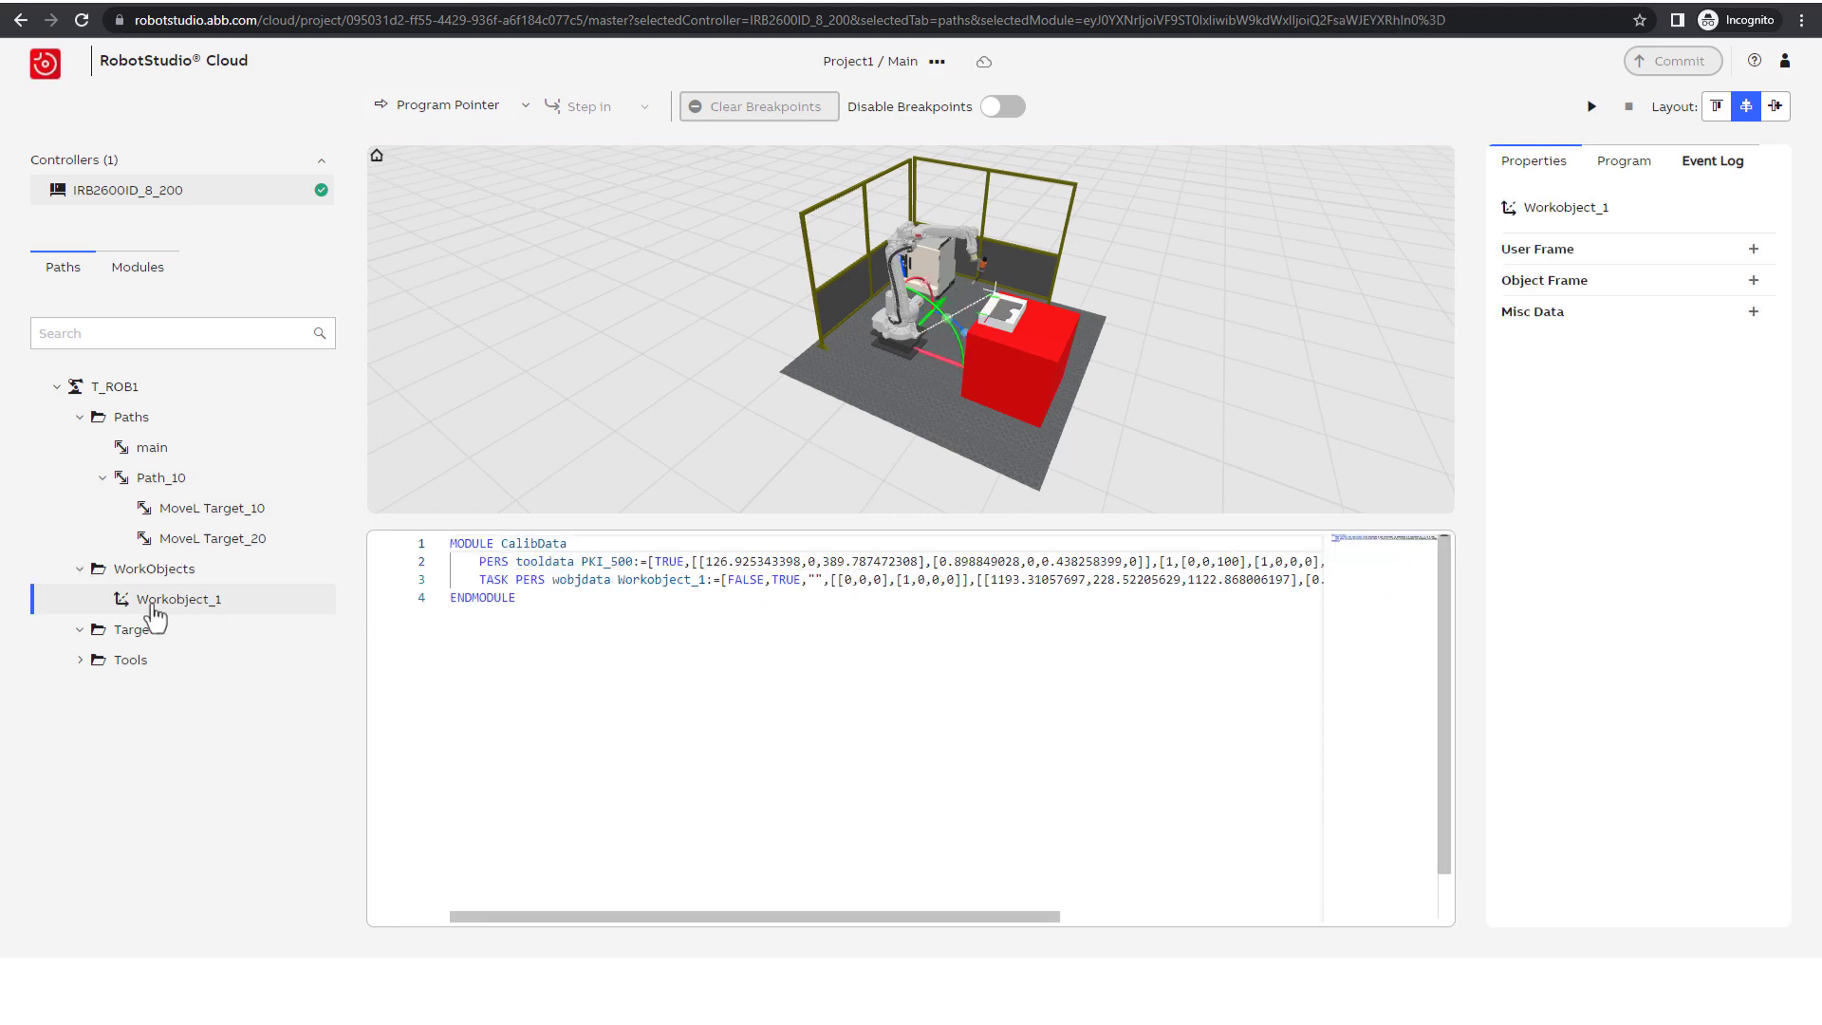